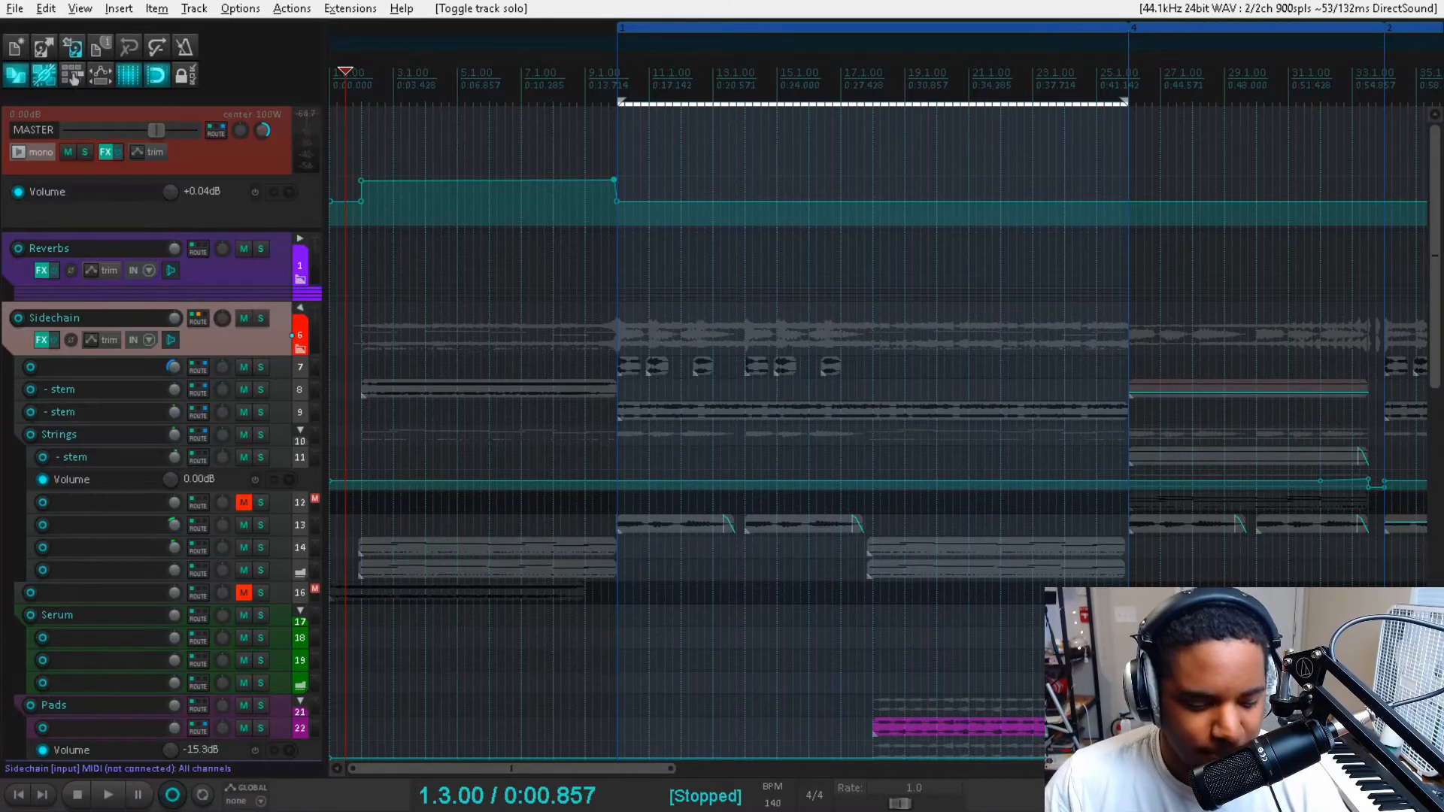
Play and stop the mix, then scroll the track list to the Drums folder tracks
left_click(107, 796)
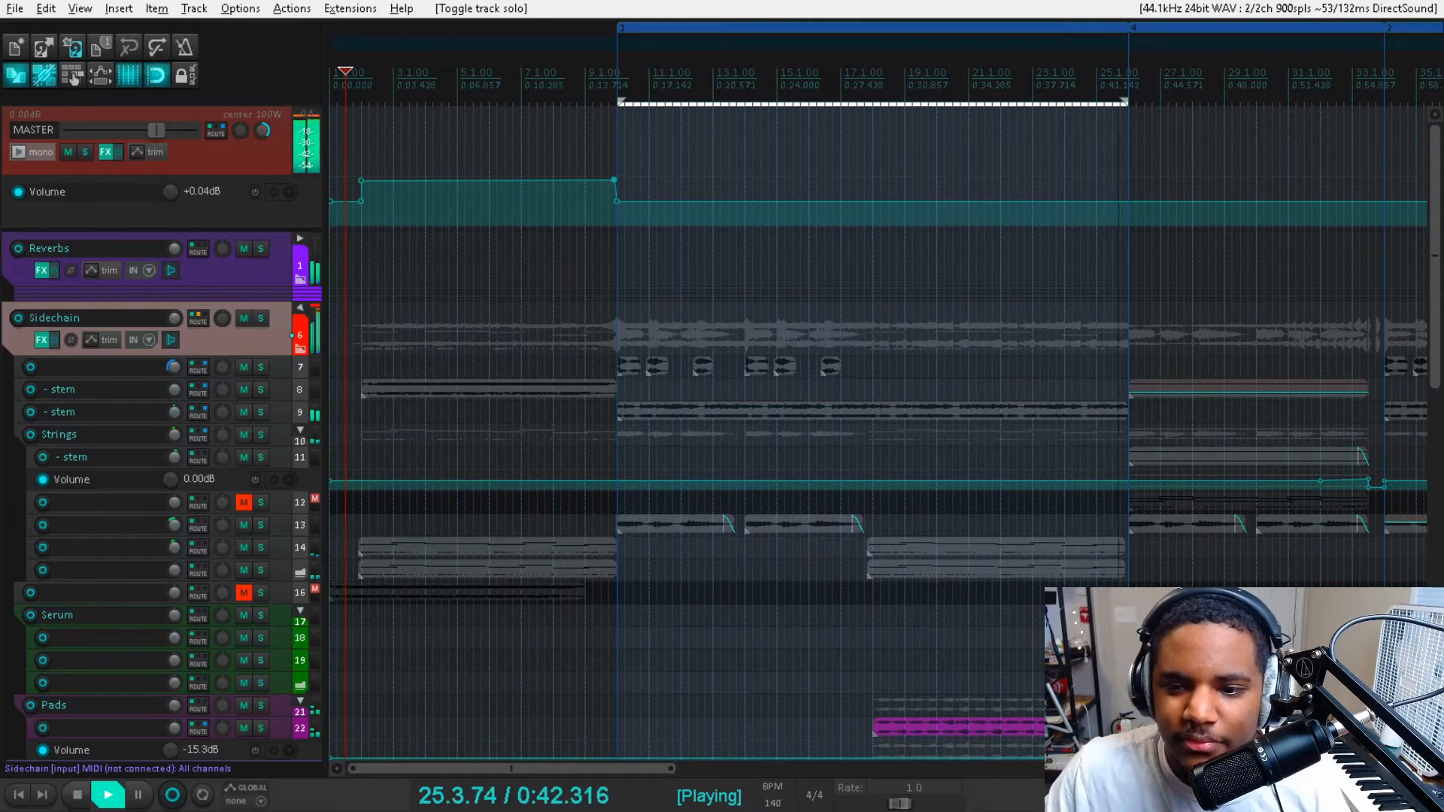
left_click(75, 795)
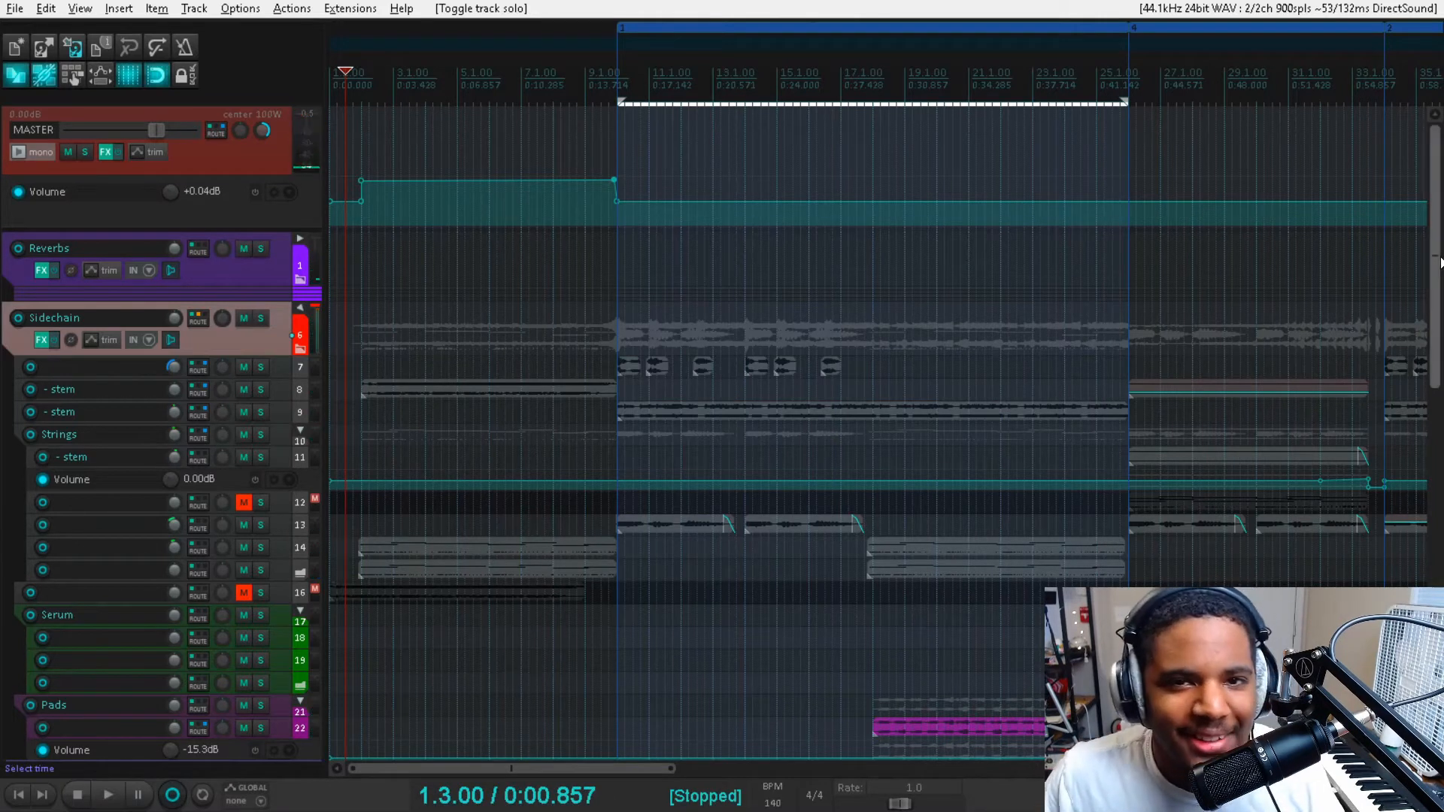
scroll("down", 3)
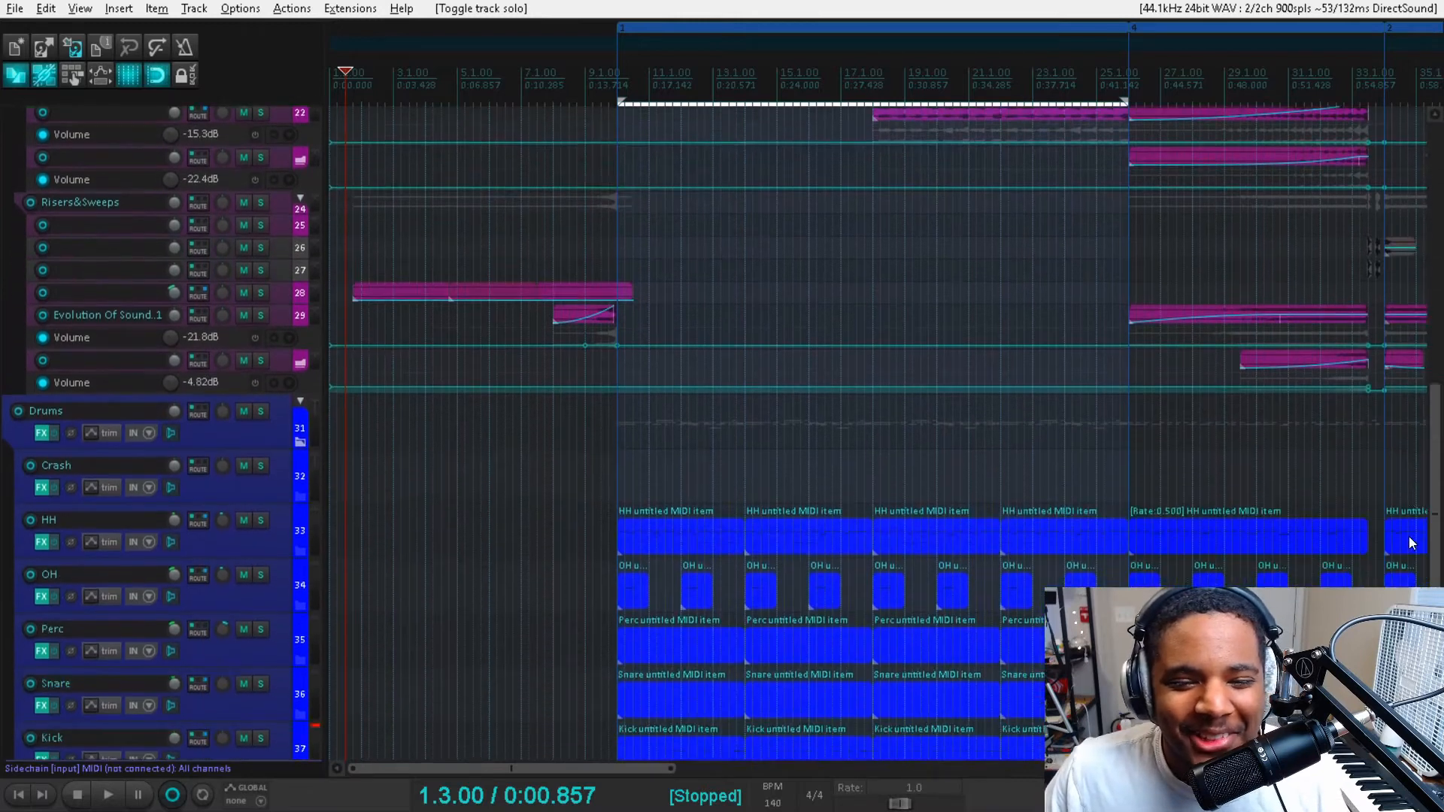
scroll("down", 3)
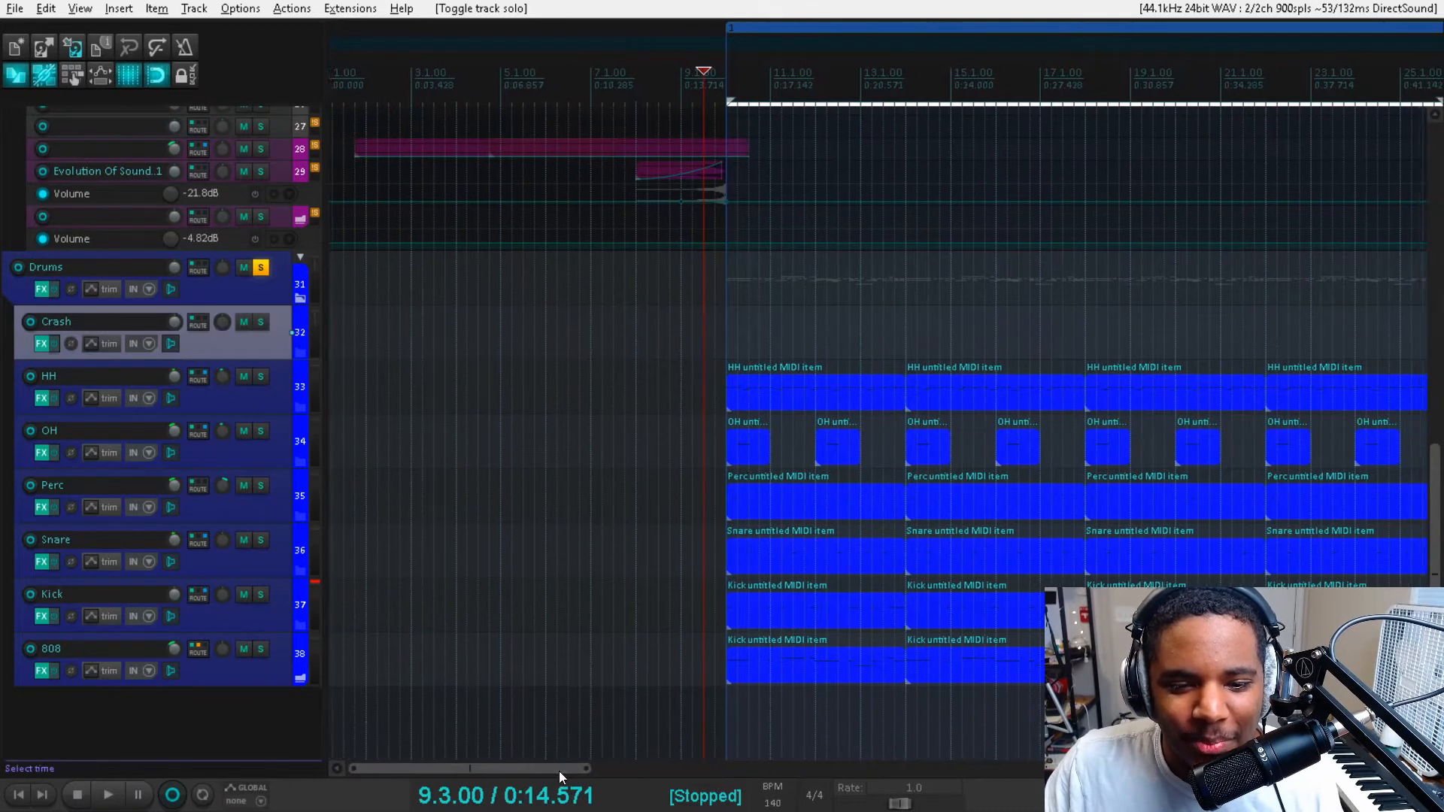
scroll("right", 3)
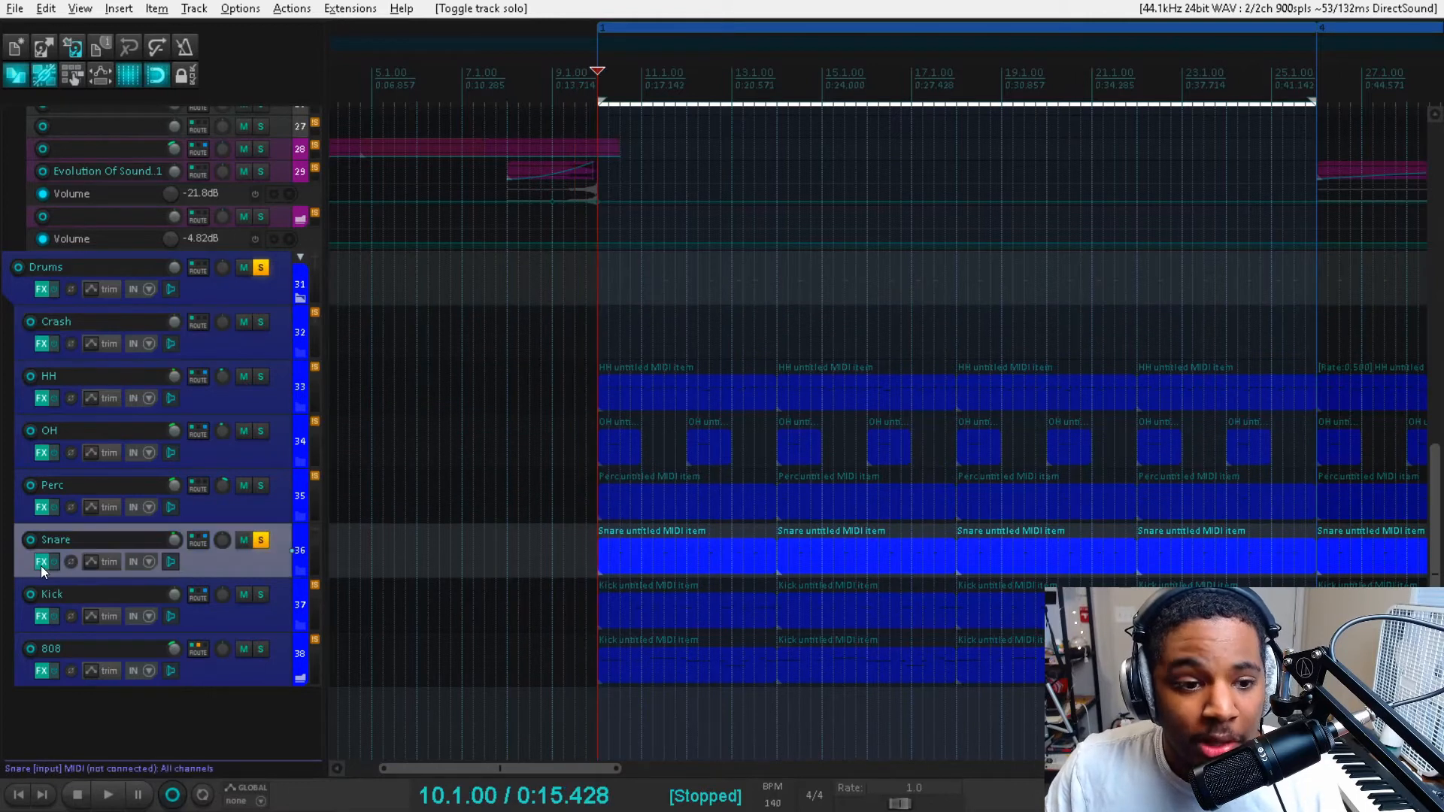
Show MSaturator in the Snare FX chain and audition the snare bypassed and re-enabled
left_click(42, 562)
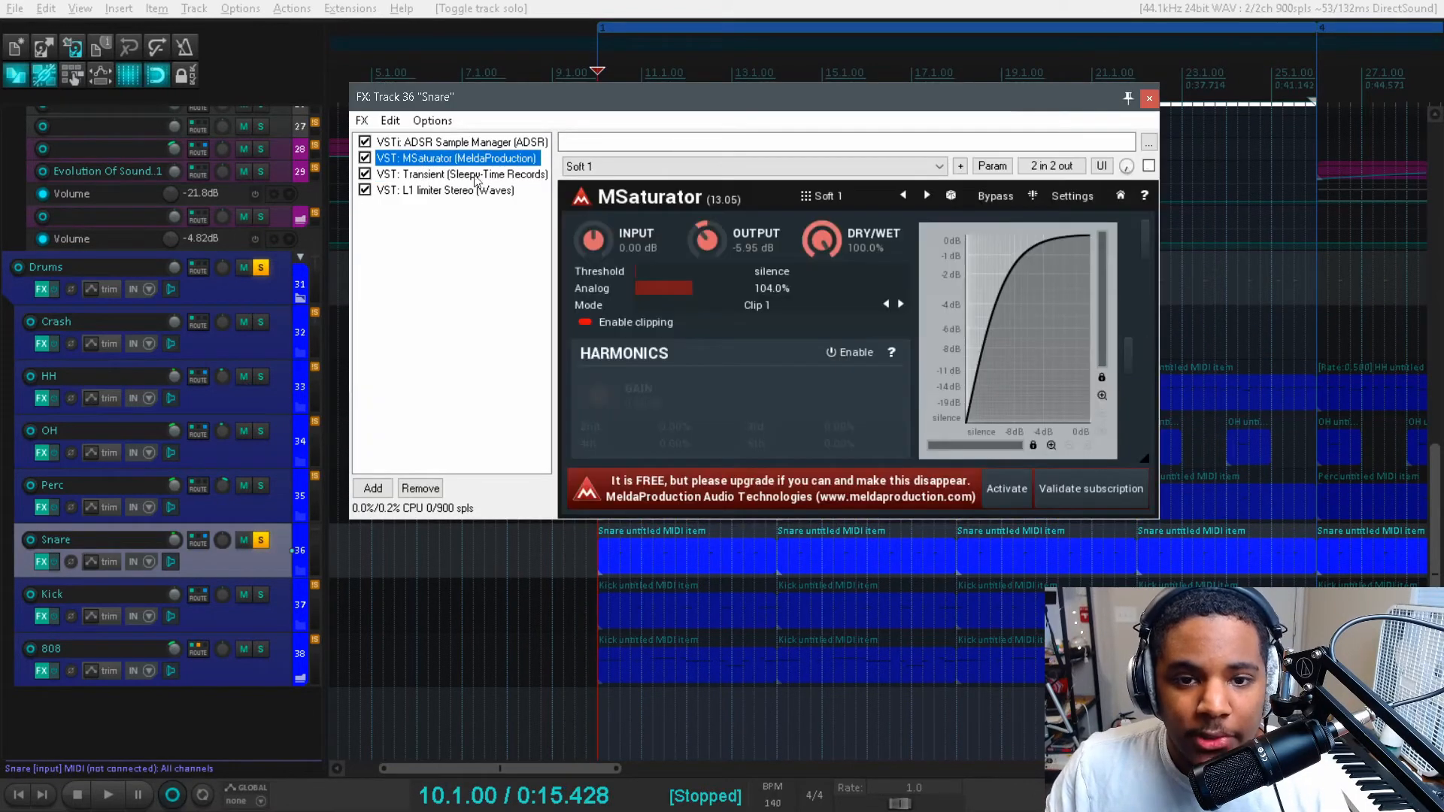
left_click(848, 140)
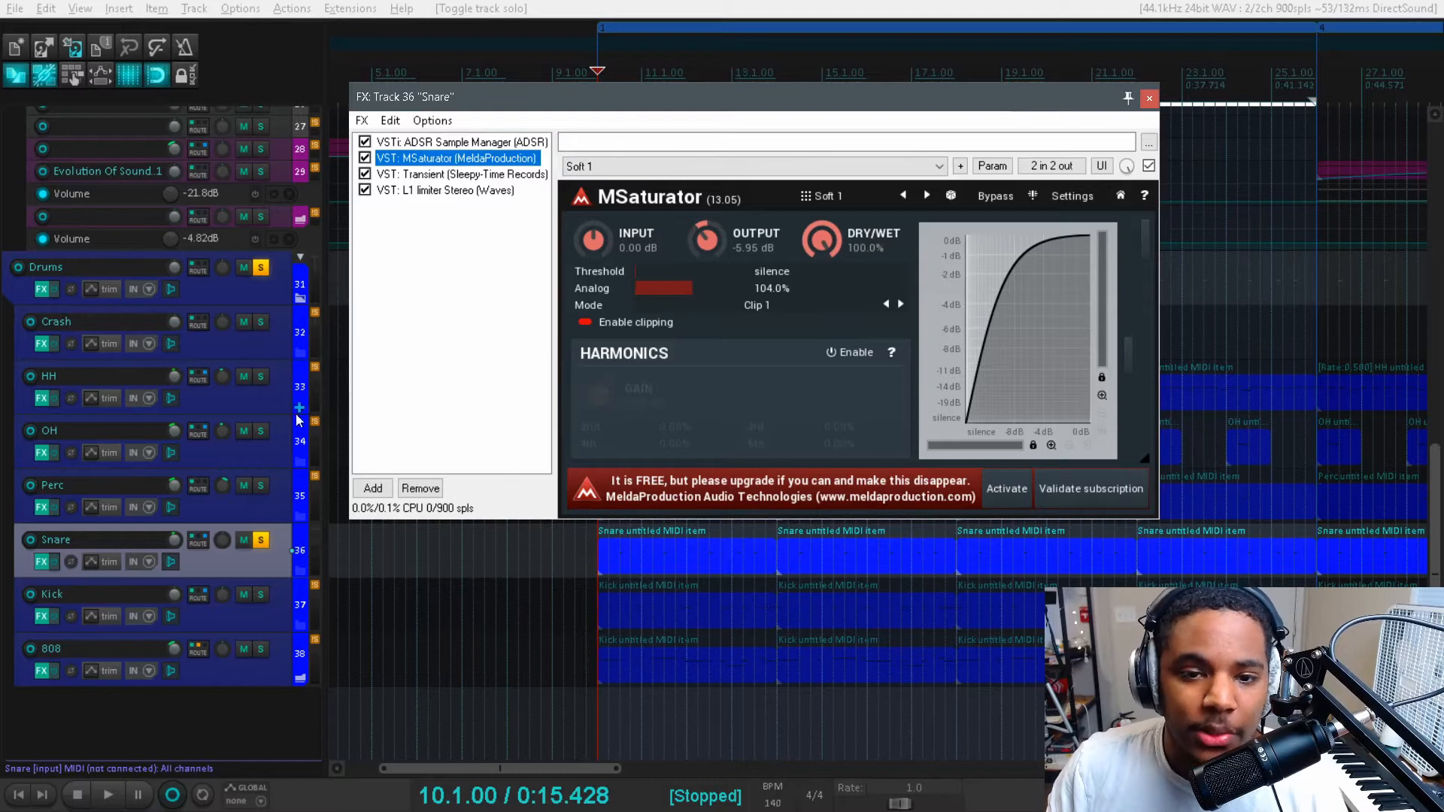
mouse_move(300, 415)
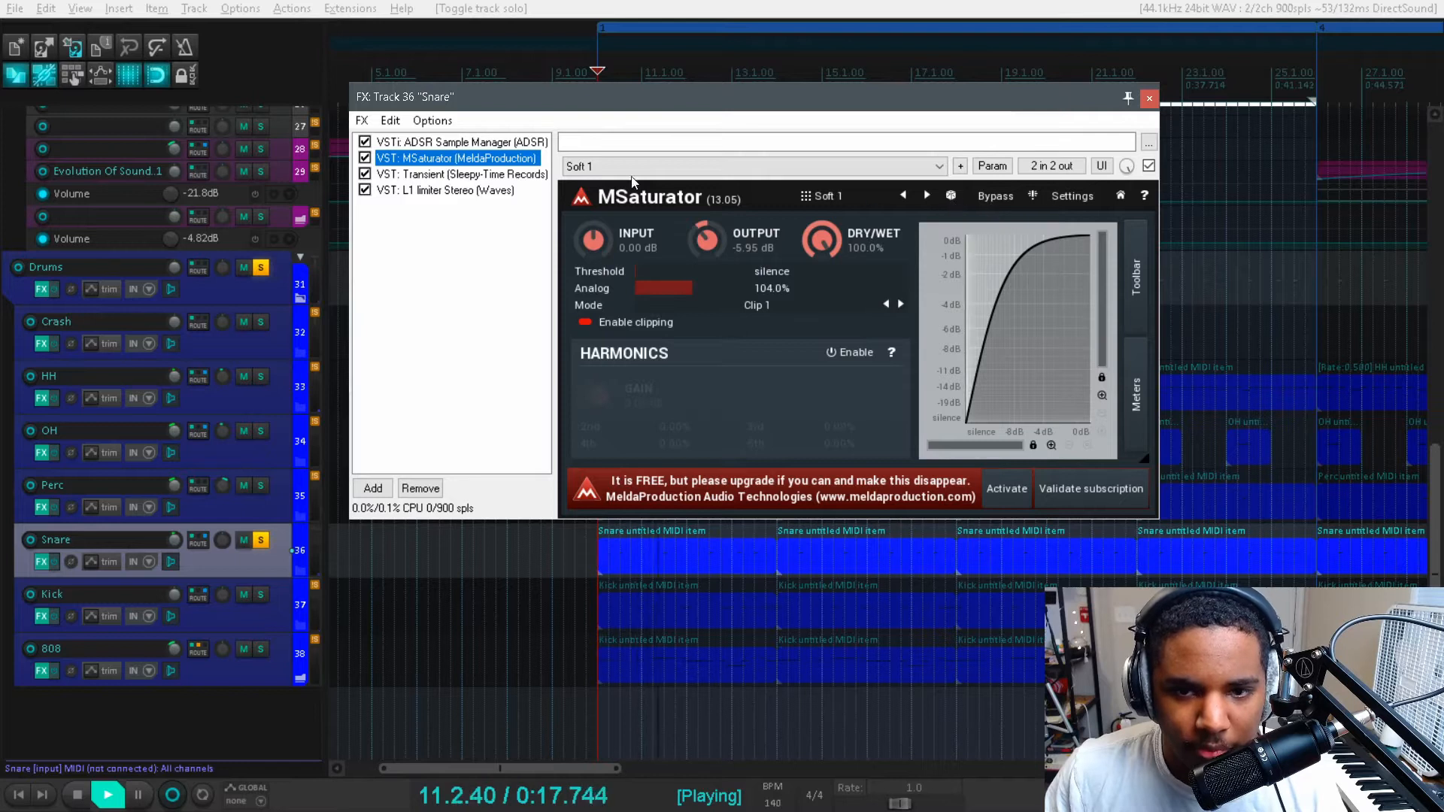
left_click(365, 158)
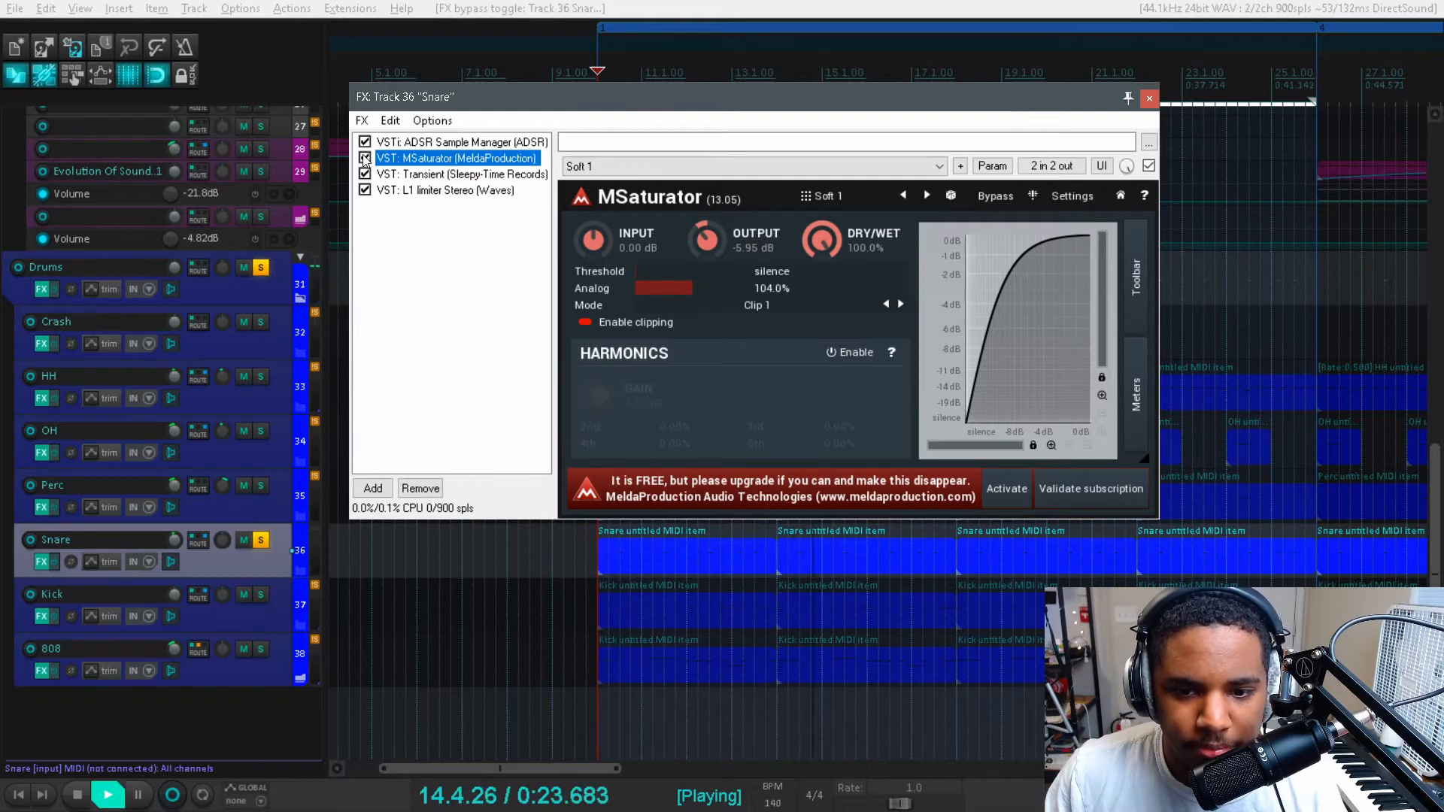
left_click(108, 795)
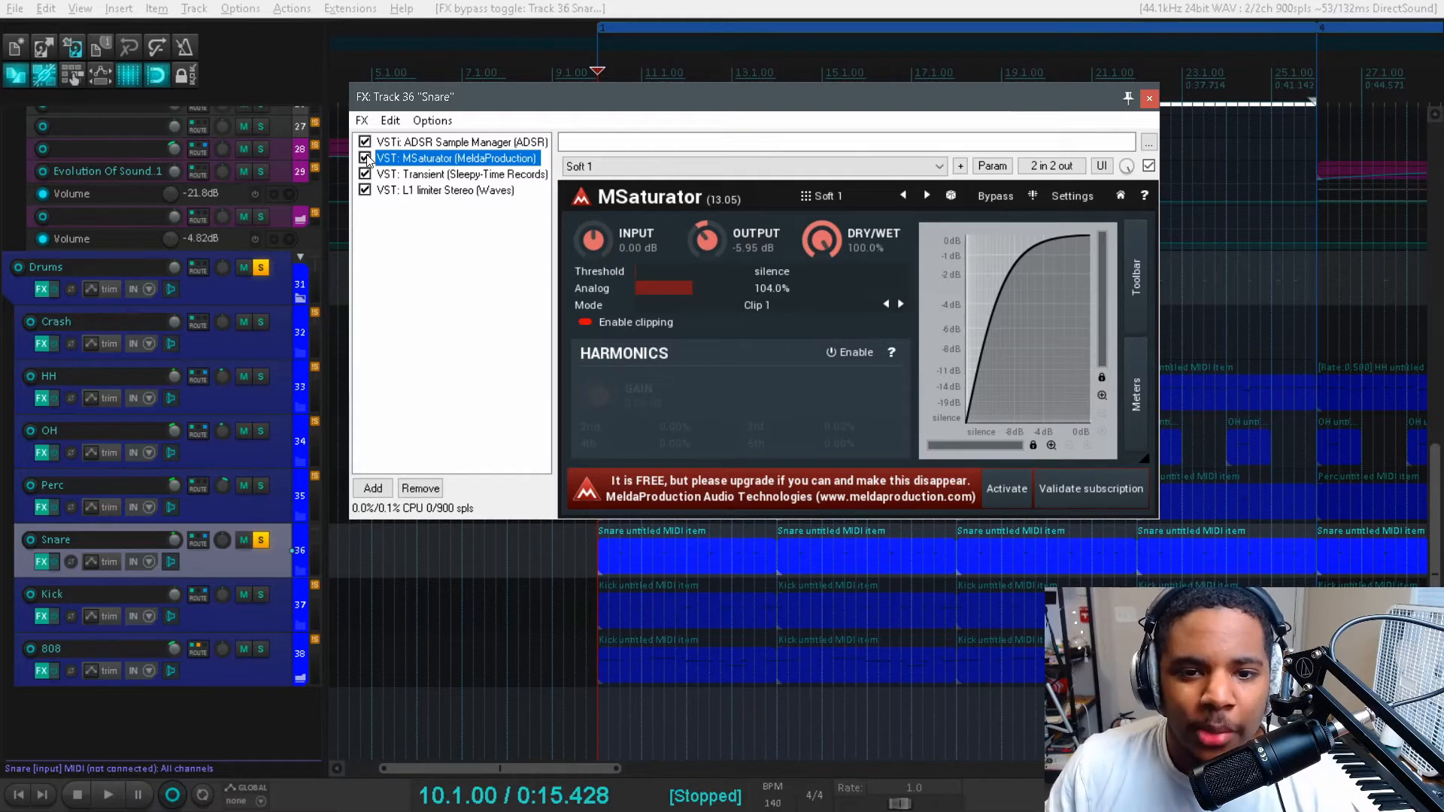
mouse_move(840, 353)
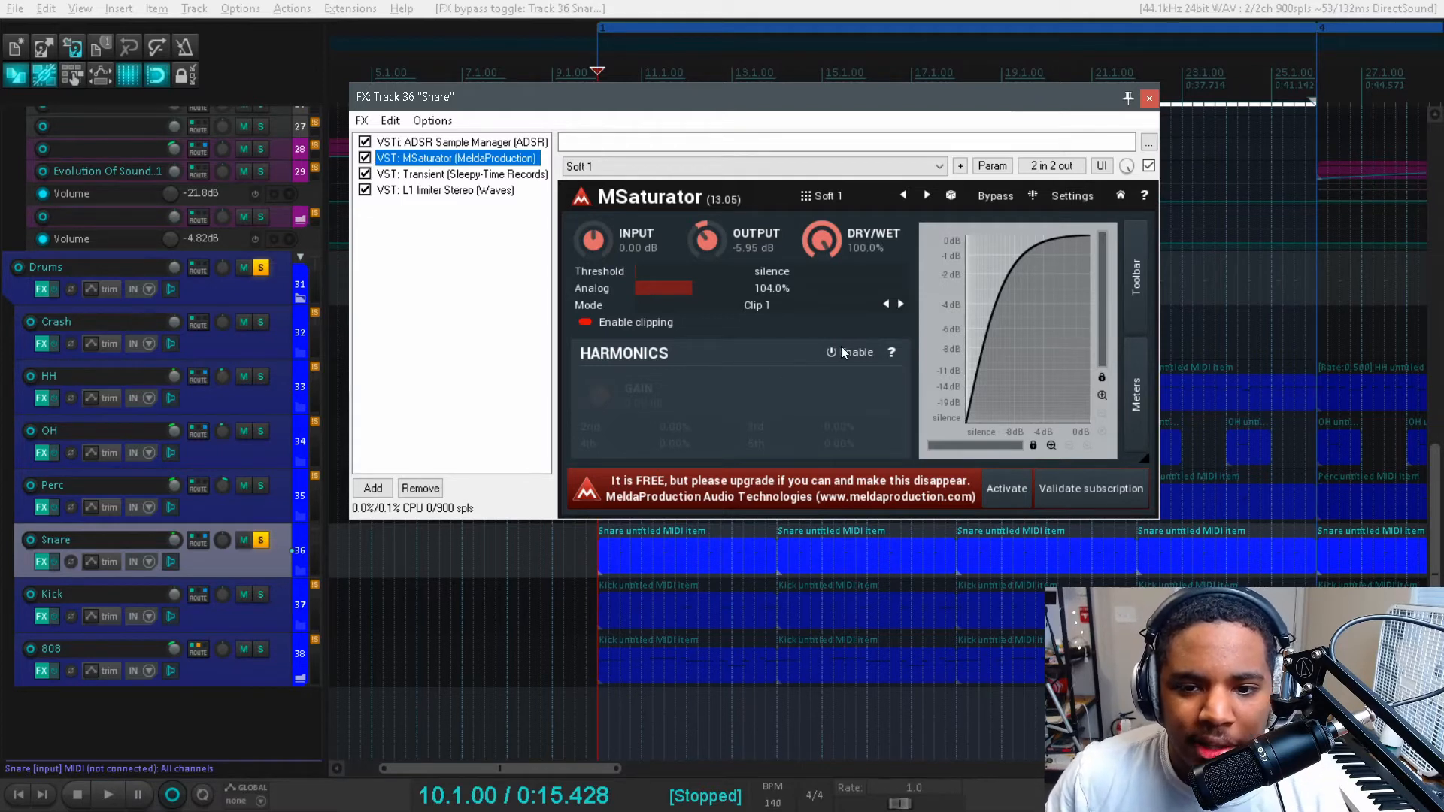
Enable MSaturator's Harmonics section and drag the 5th harmonic up to 4.8%
left_click(849, 353)
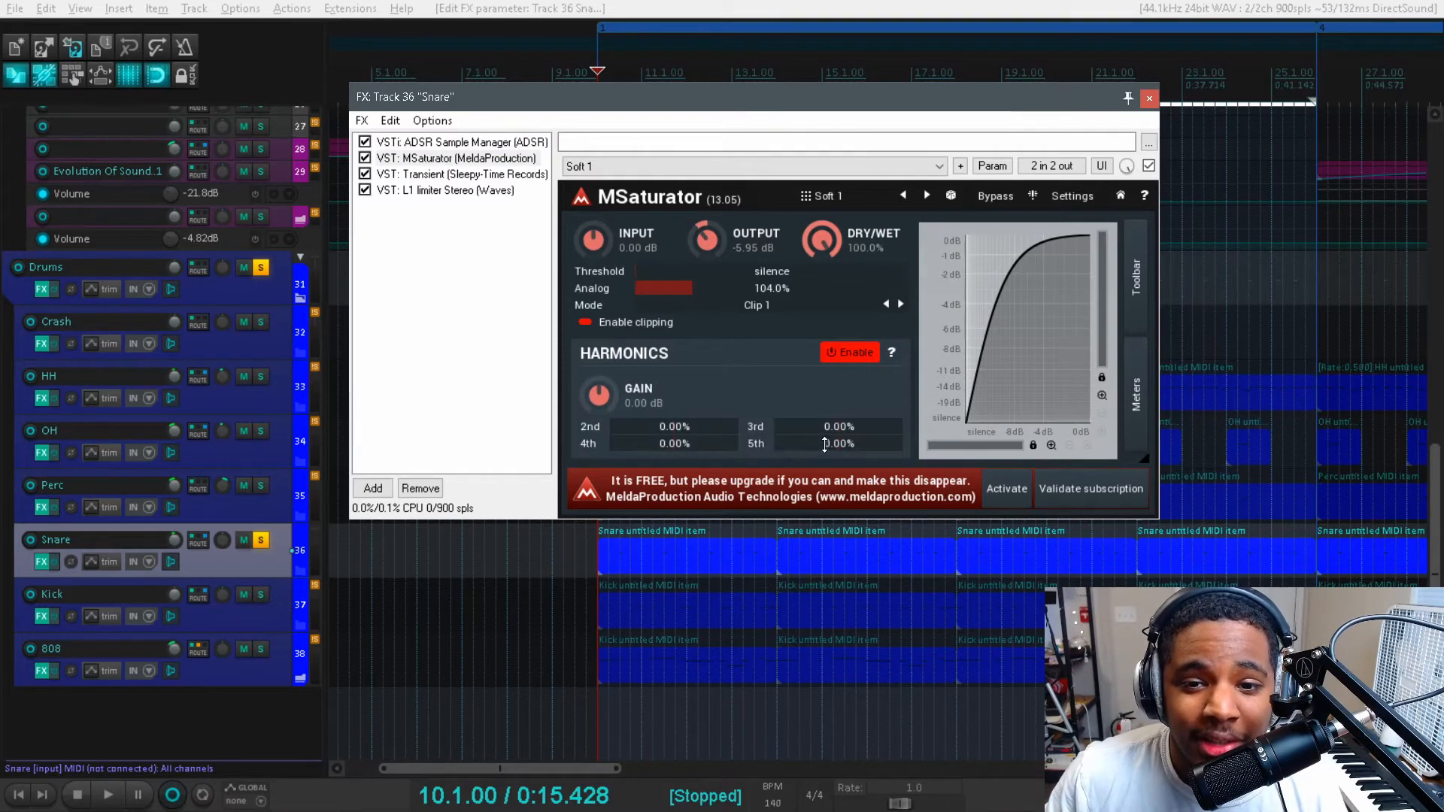
left_click_drag(837, 443, 836, 433)
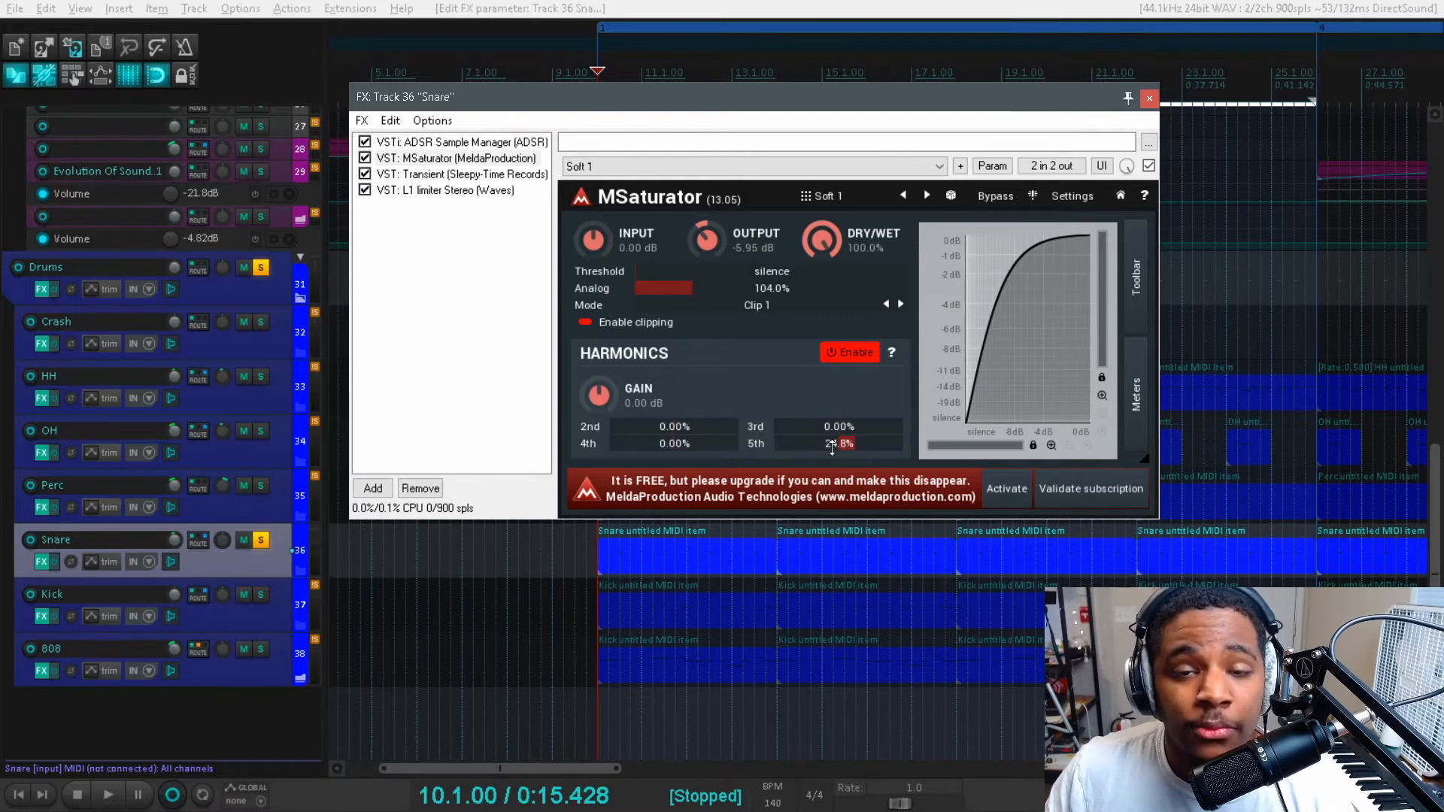
left_click_drag(834, 443, 834, 423)
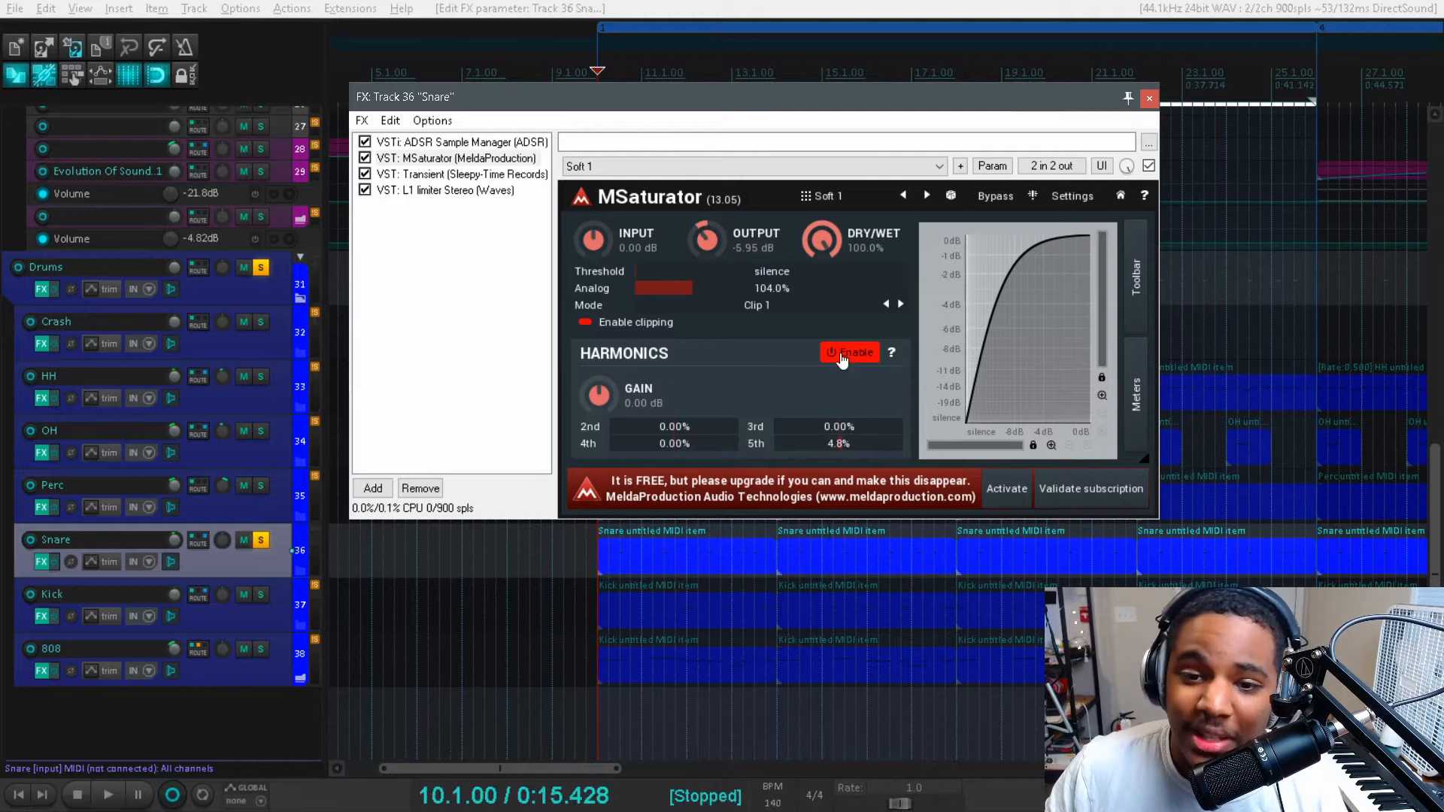
Disable Harmonics, compare with MSaturator bypassed, and step through modes back to Clip 1
left_click(850, 352)
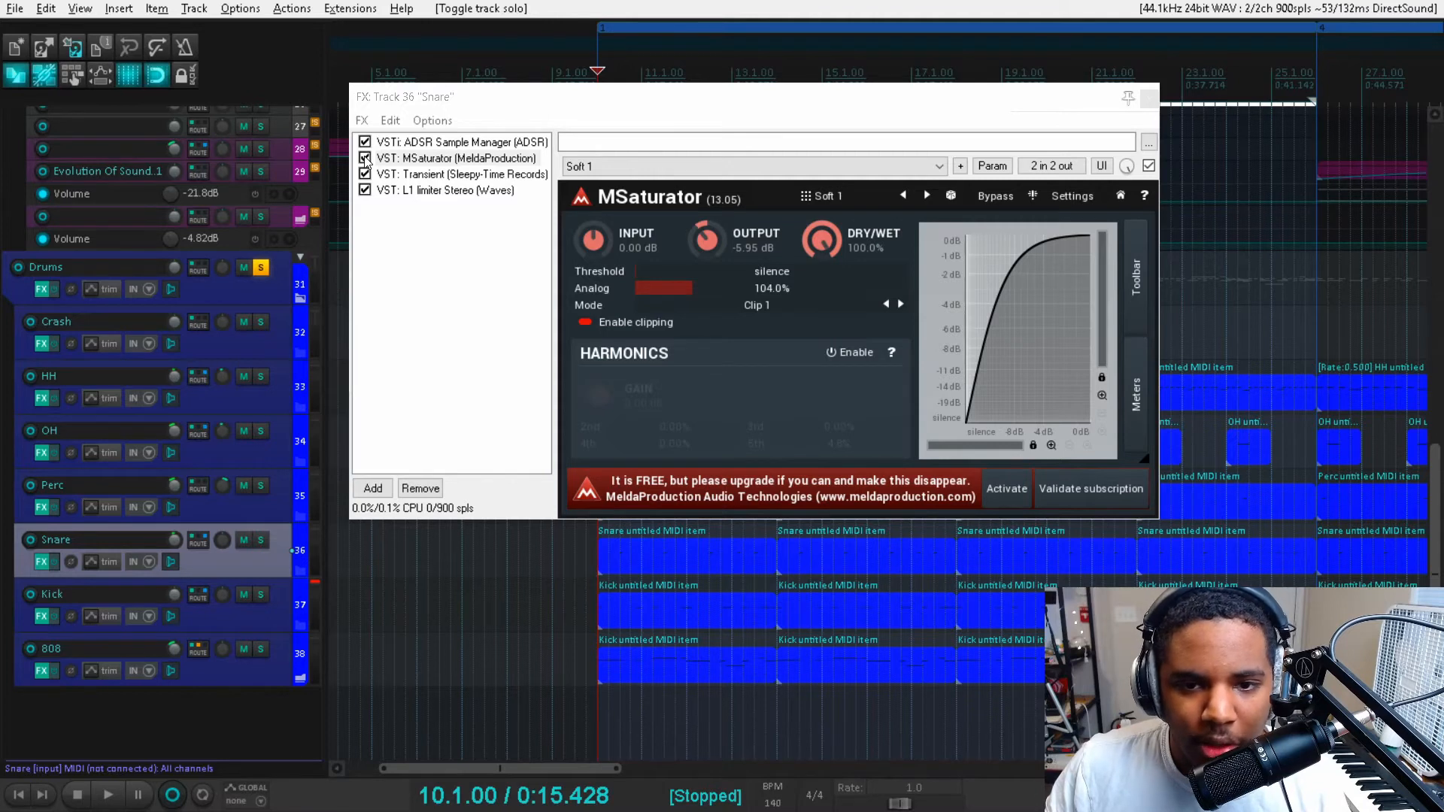
left_click(452, 157)
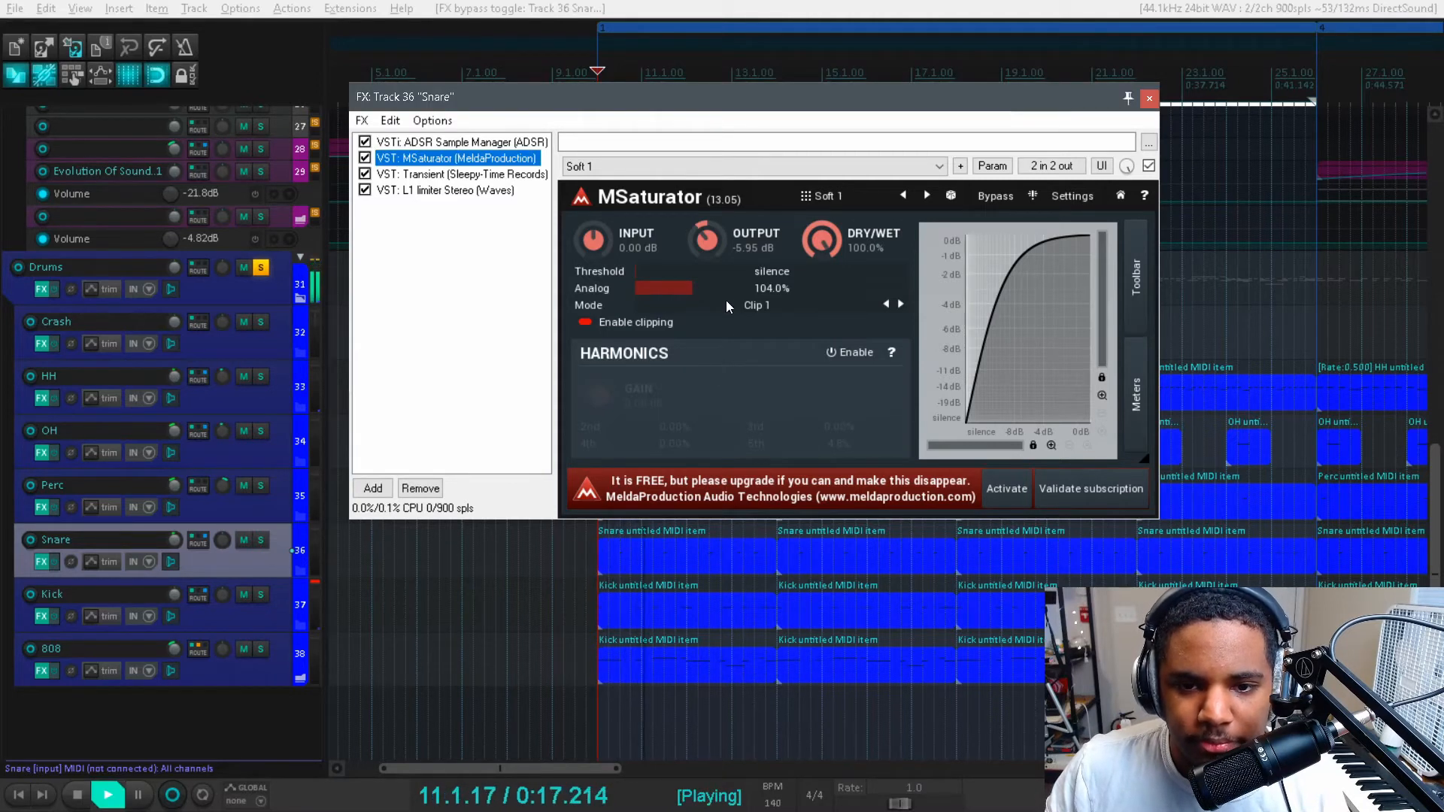
left_click(899, 304)
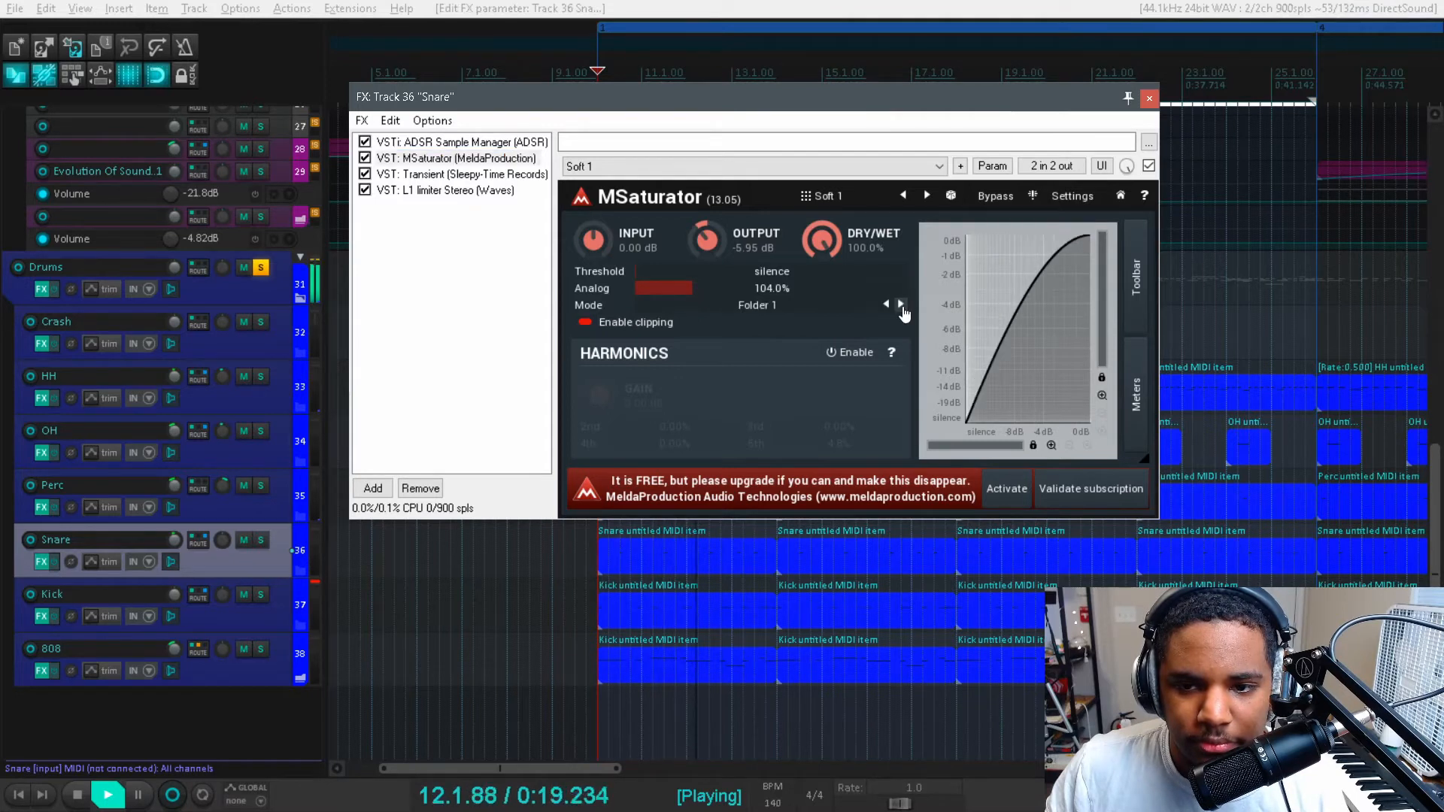
left_click(886, 304)
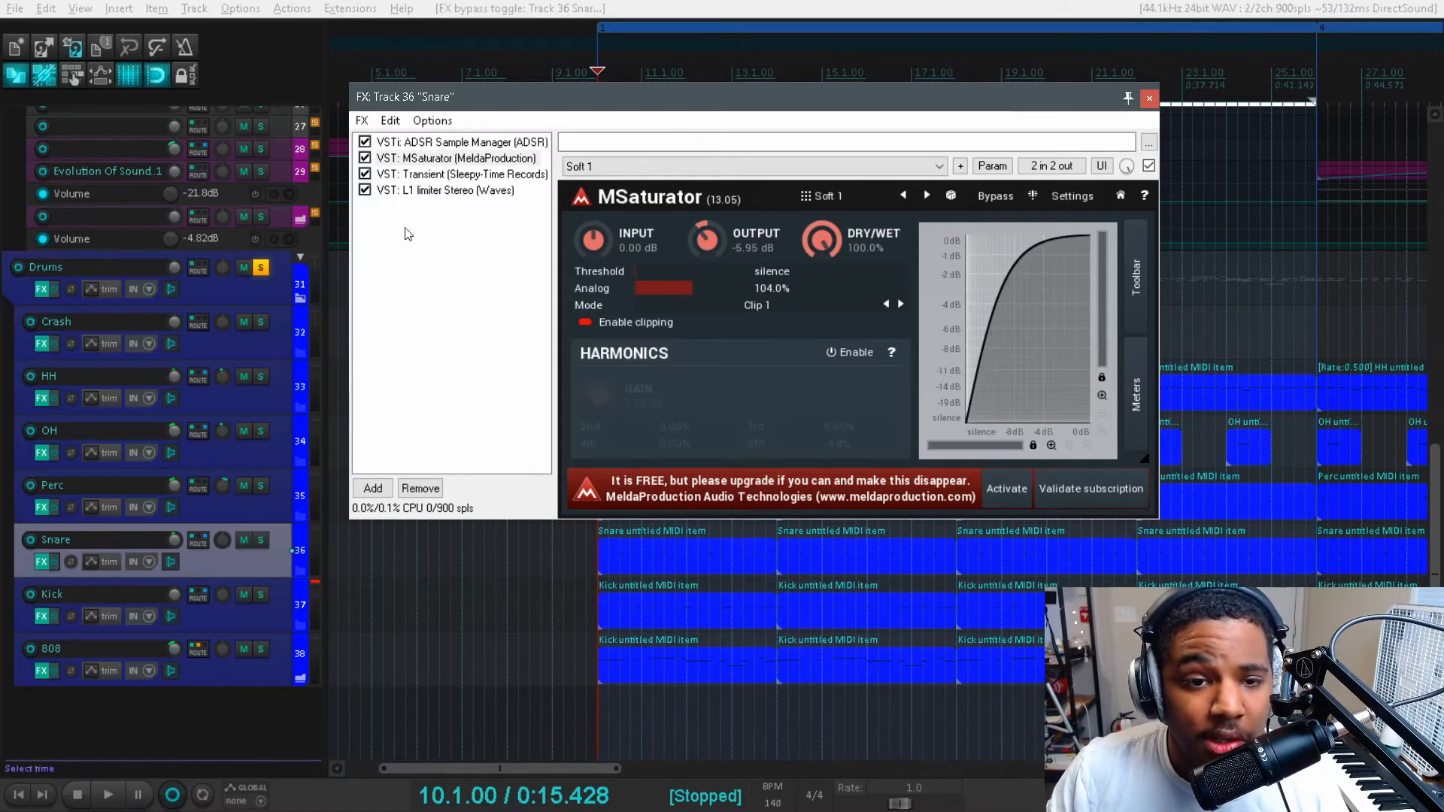
Audition the snare Transient designer, leaving attack at 18% and sustain at −18%, then close it
left_click(451, 173)
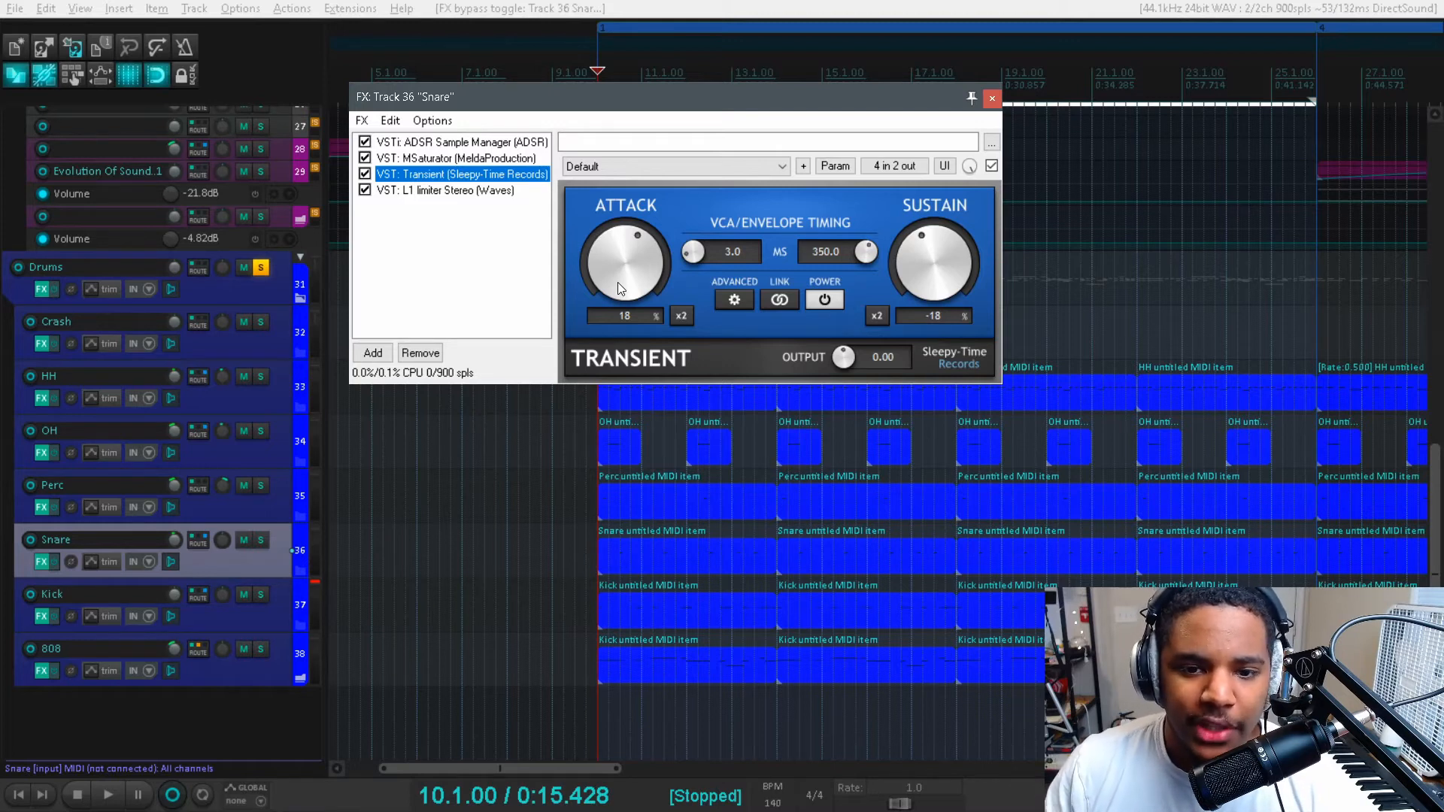
mouse_move(929, 267)
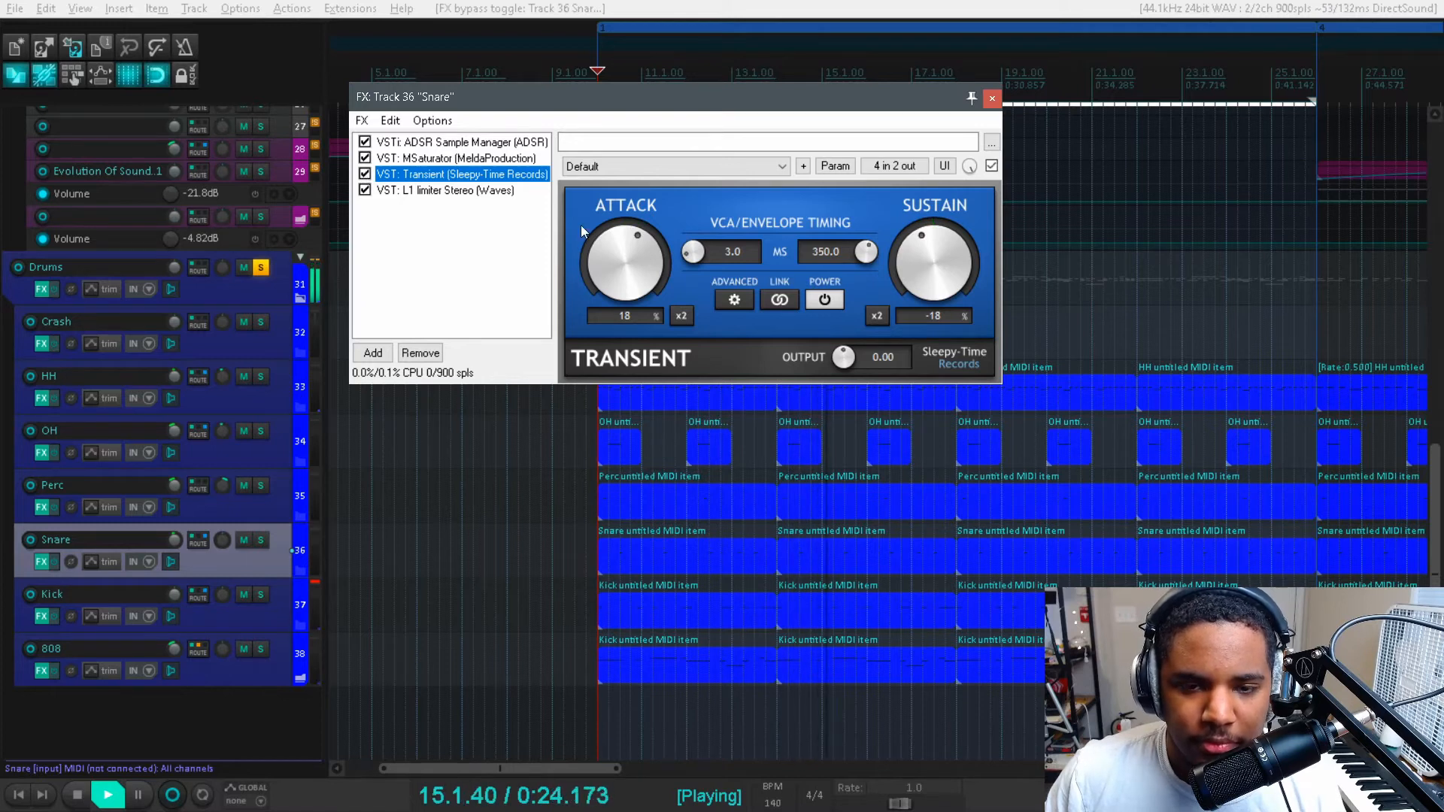
left_click(107, 795)
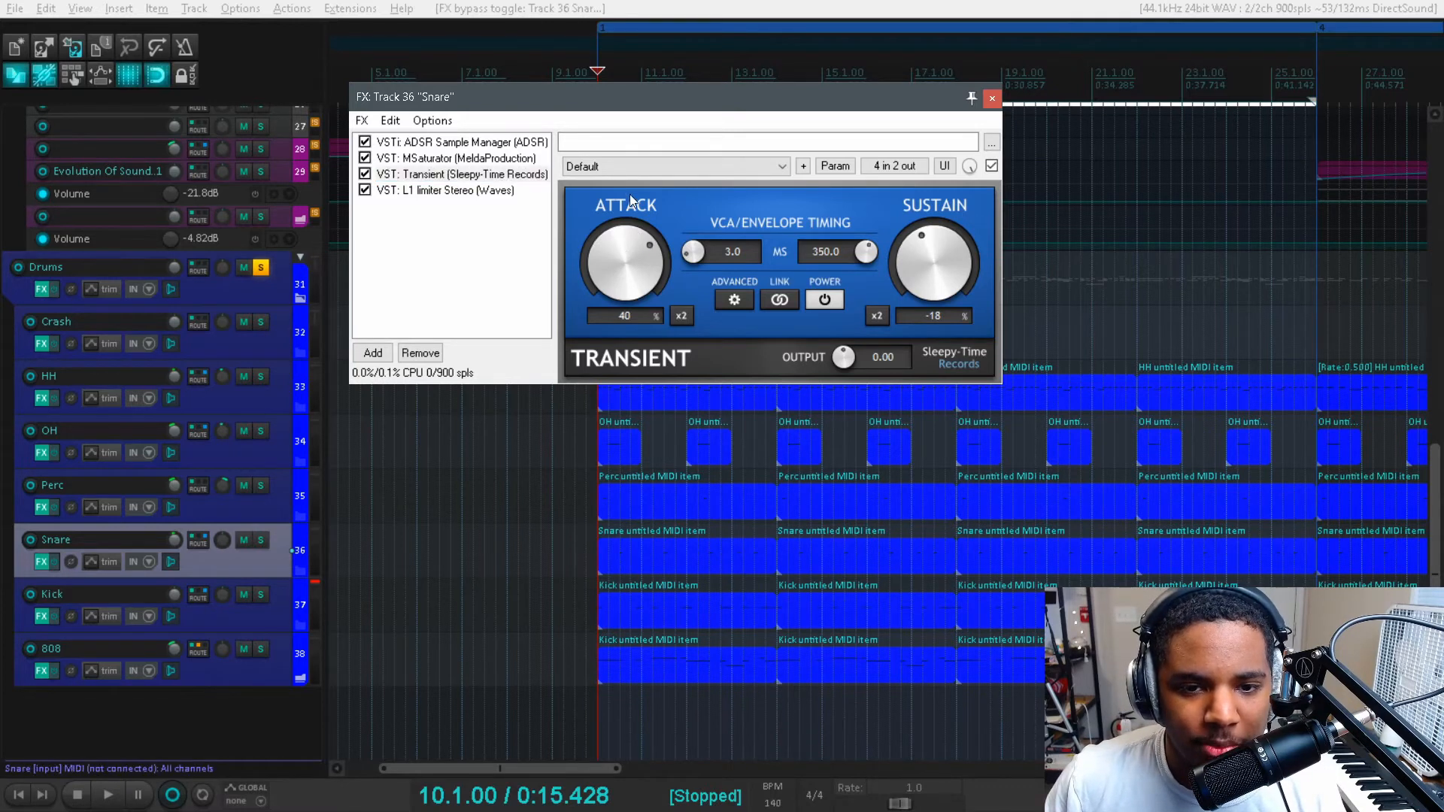
left_click_drag(627, 267, 627, 230)
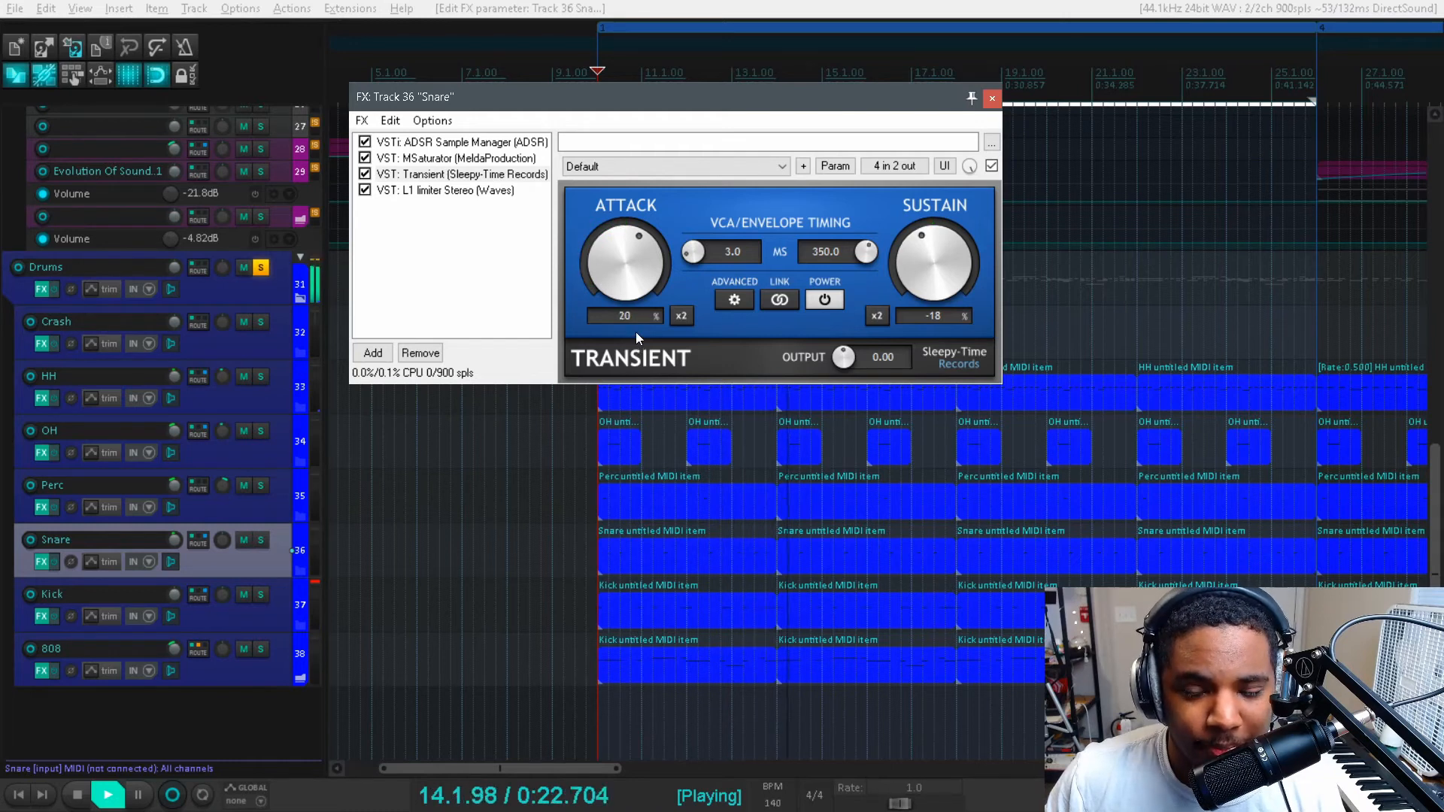
left_click_drag(934, 267, 935, 318)
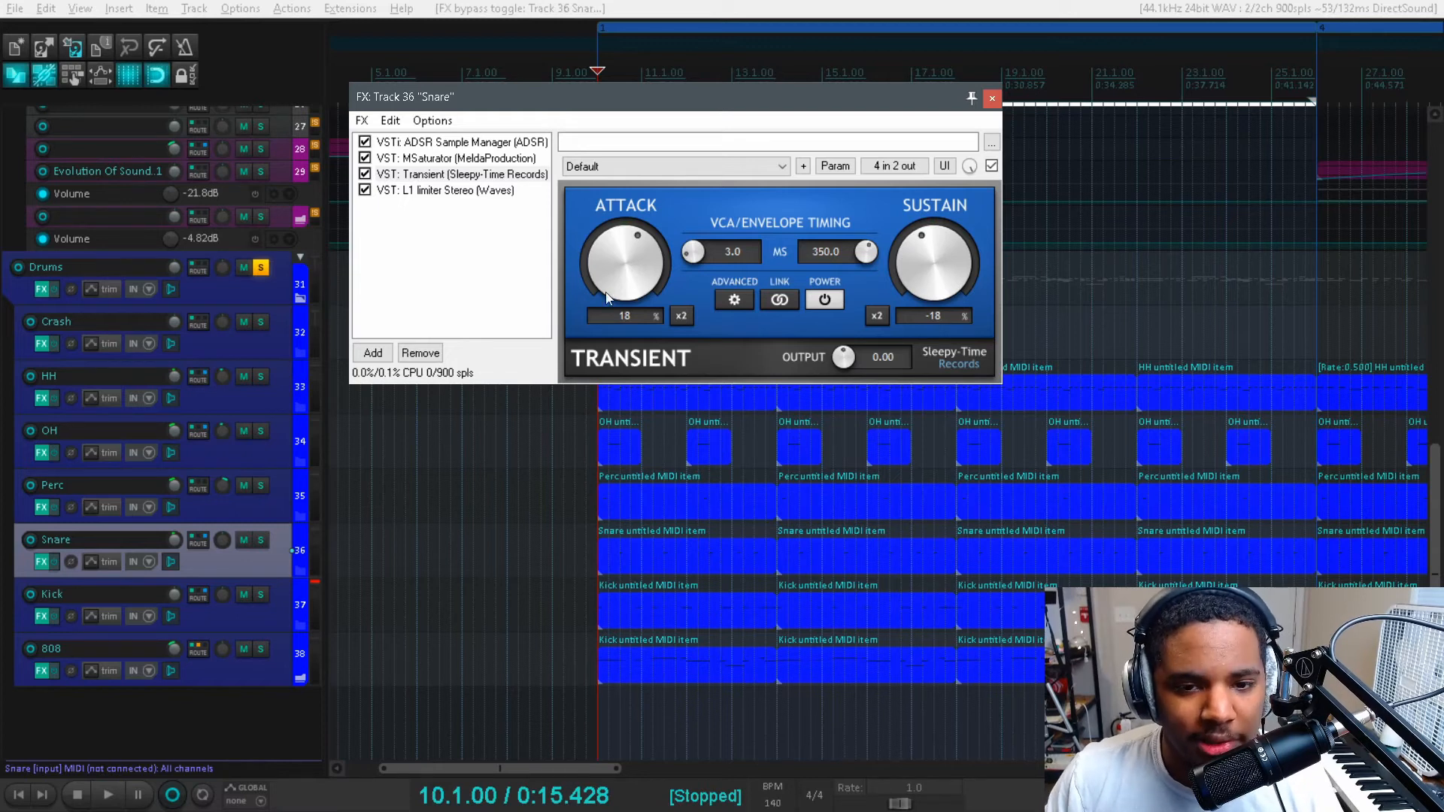
left_click(992, 98)
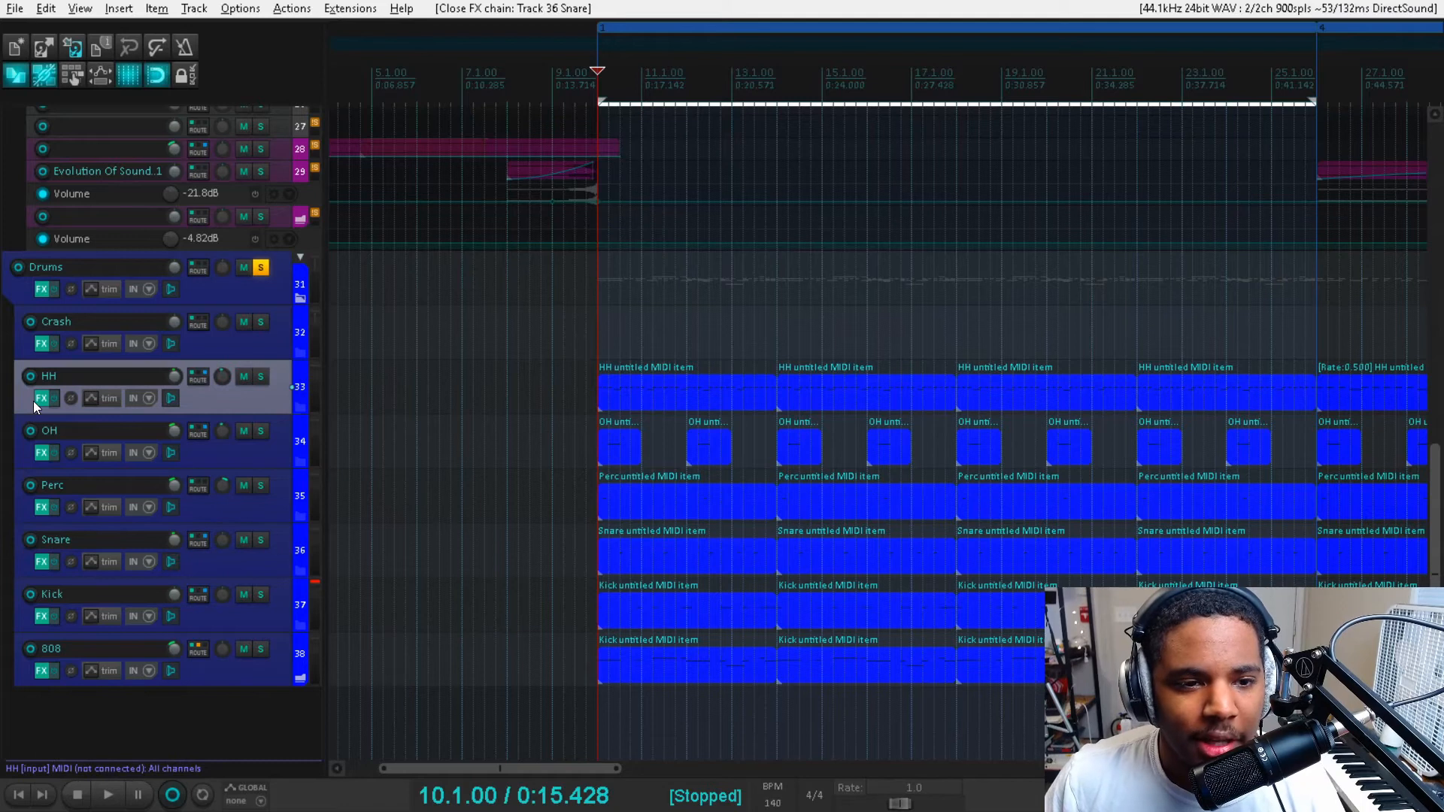
Give the HH Transient plugin 56% attack, −99% sustain and roughly 315 ms release
left_click(42, 398)
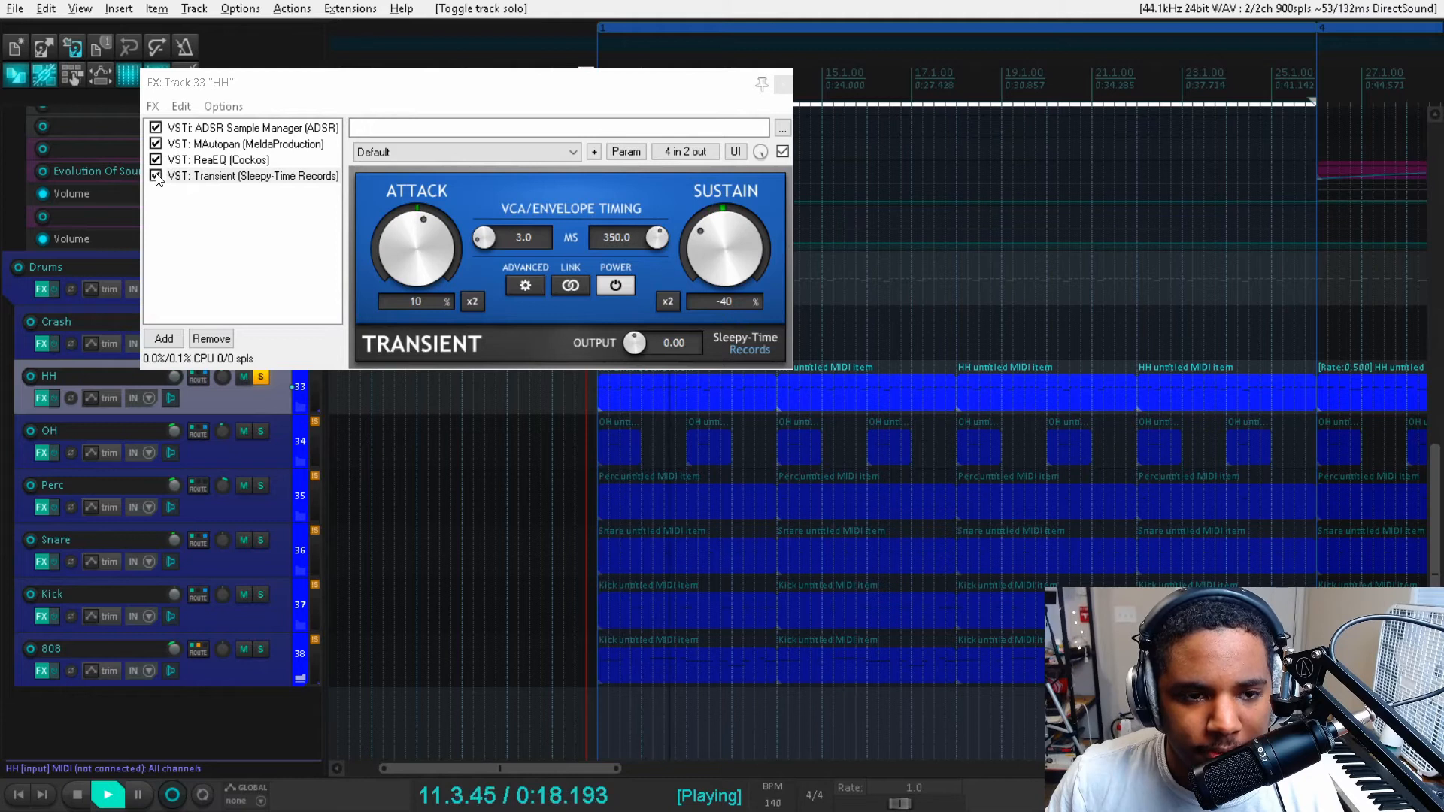
left_click(156, 176)
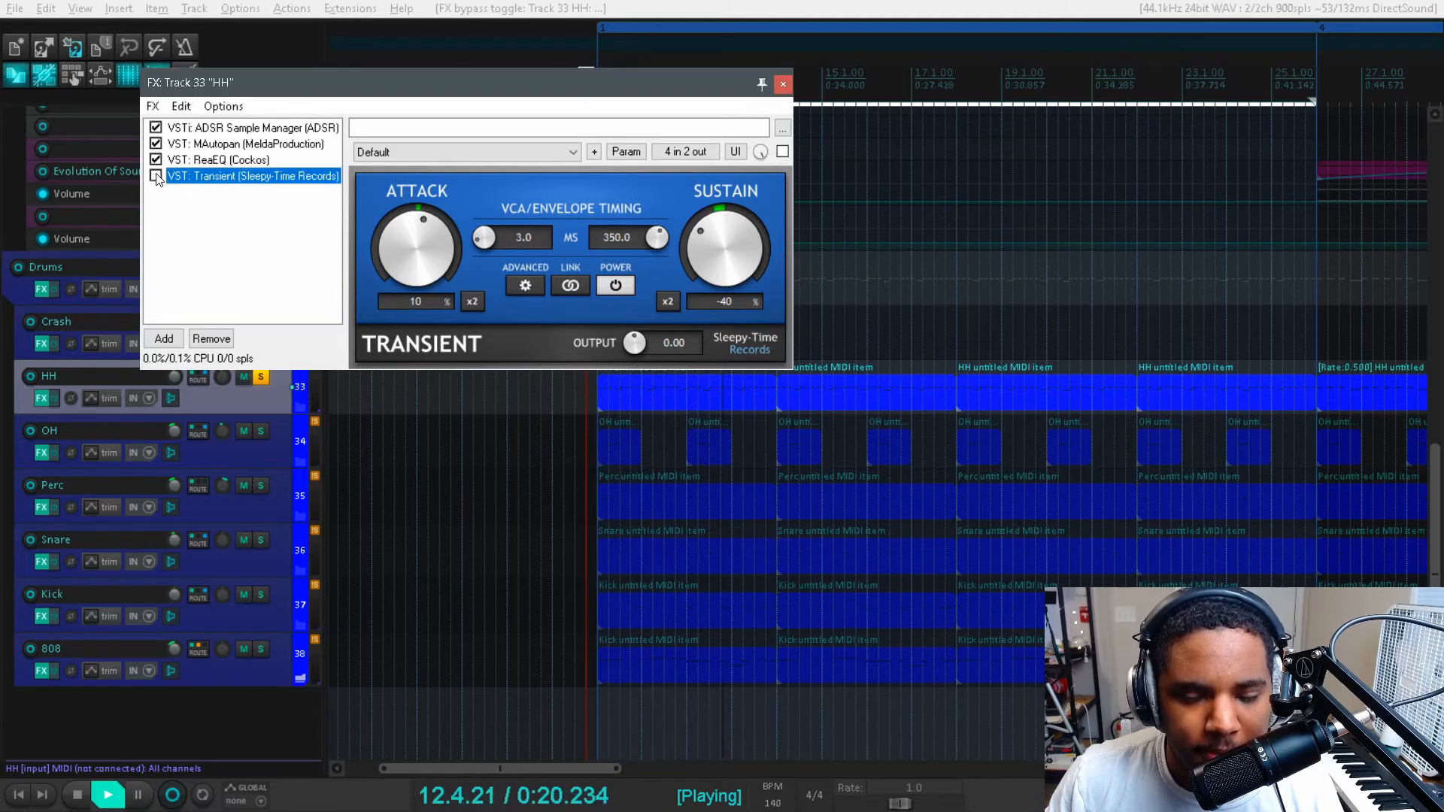
left_click(156, 176)
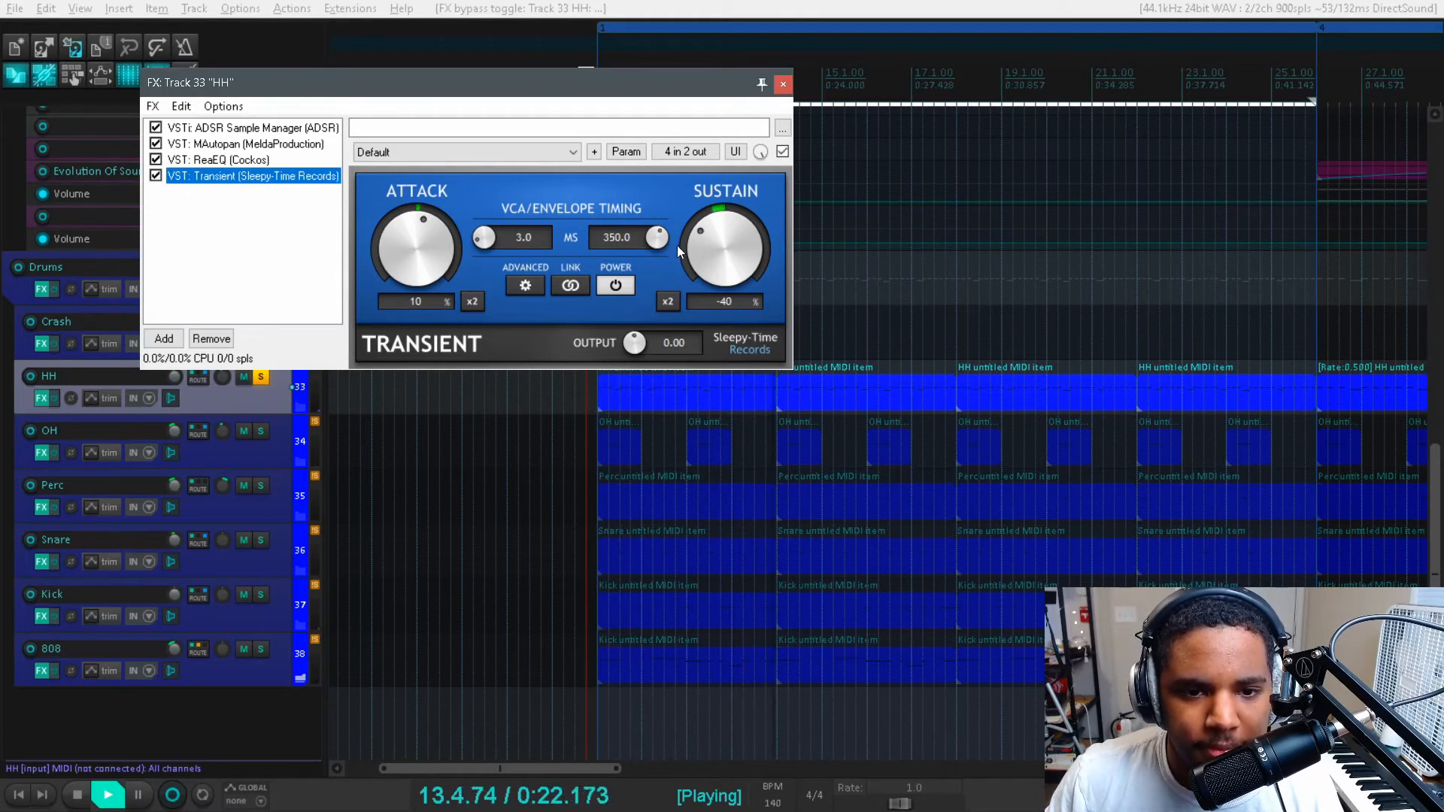
left_click_drag(728, 235, 690, 349)
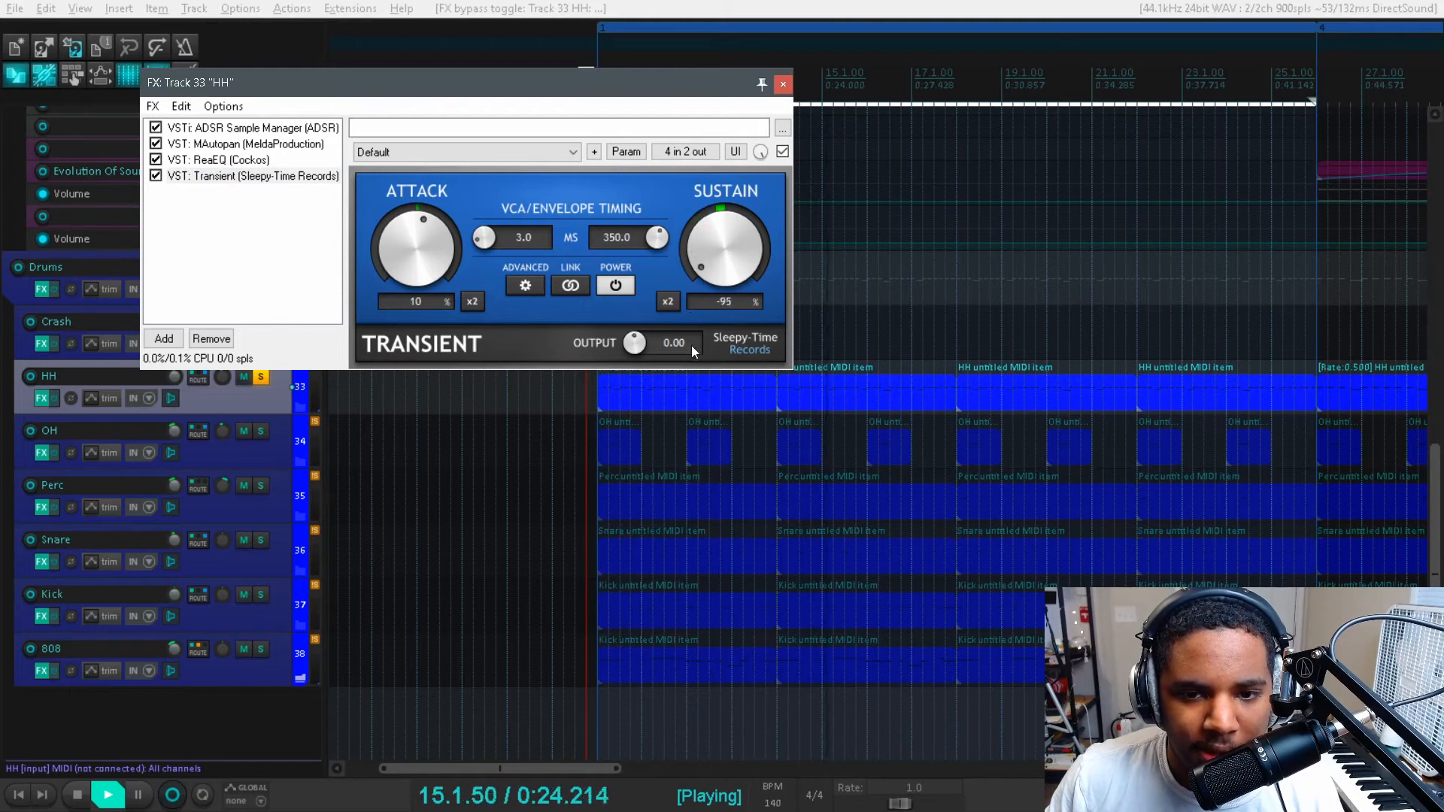
left_click_drag(728, 235, 728, 249)
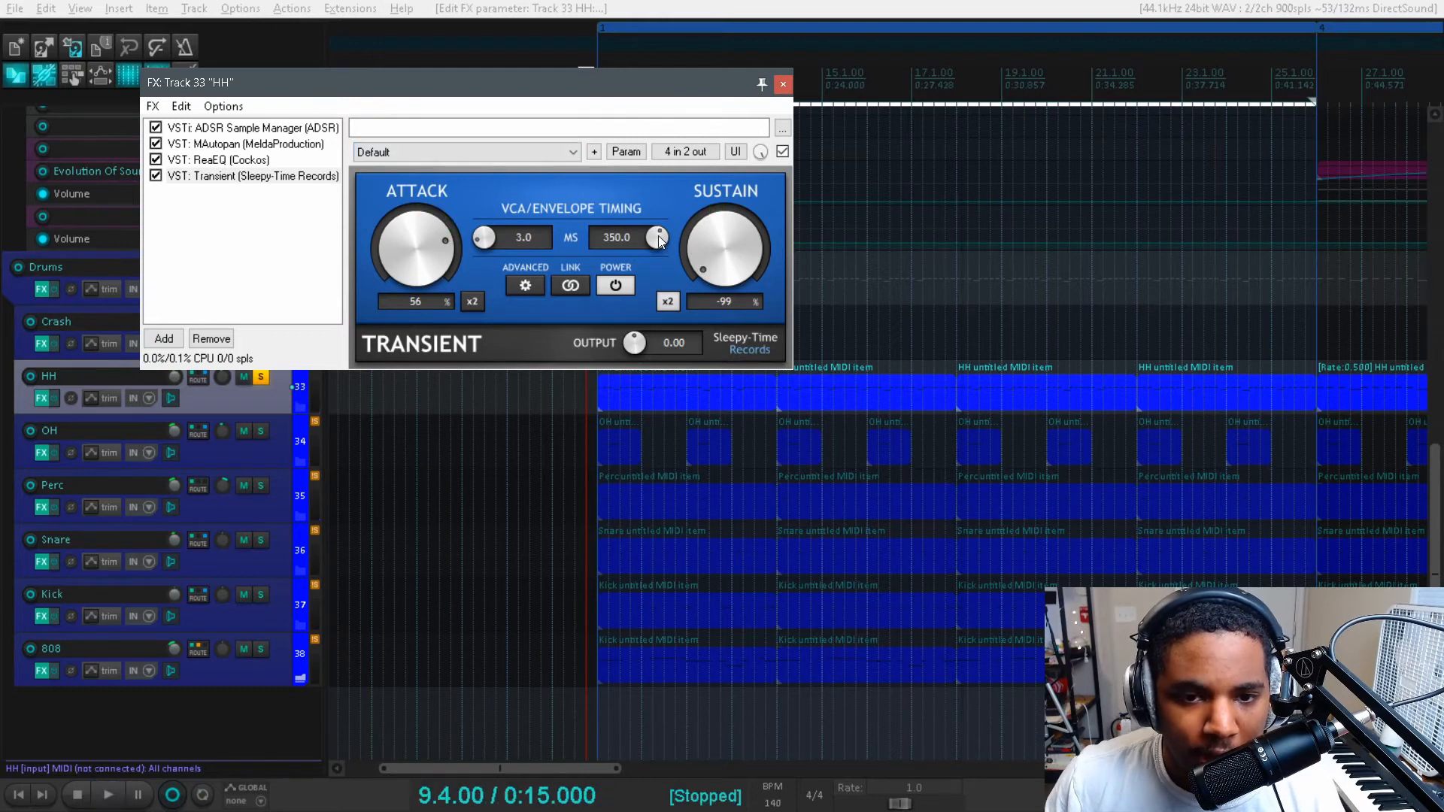
left_click_drag(659, 237, 649, 263)
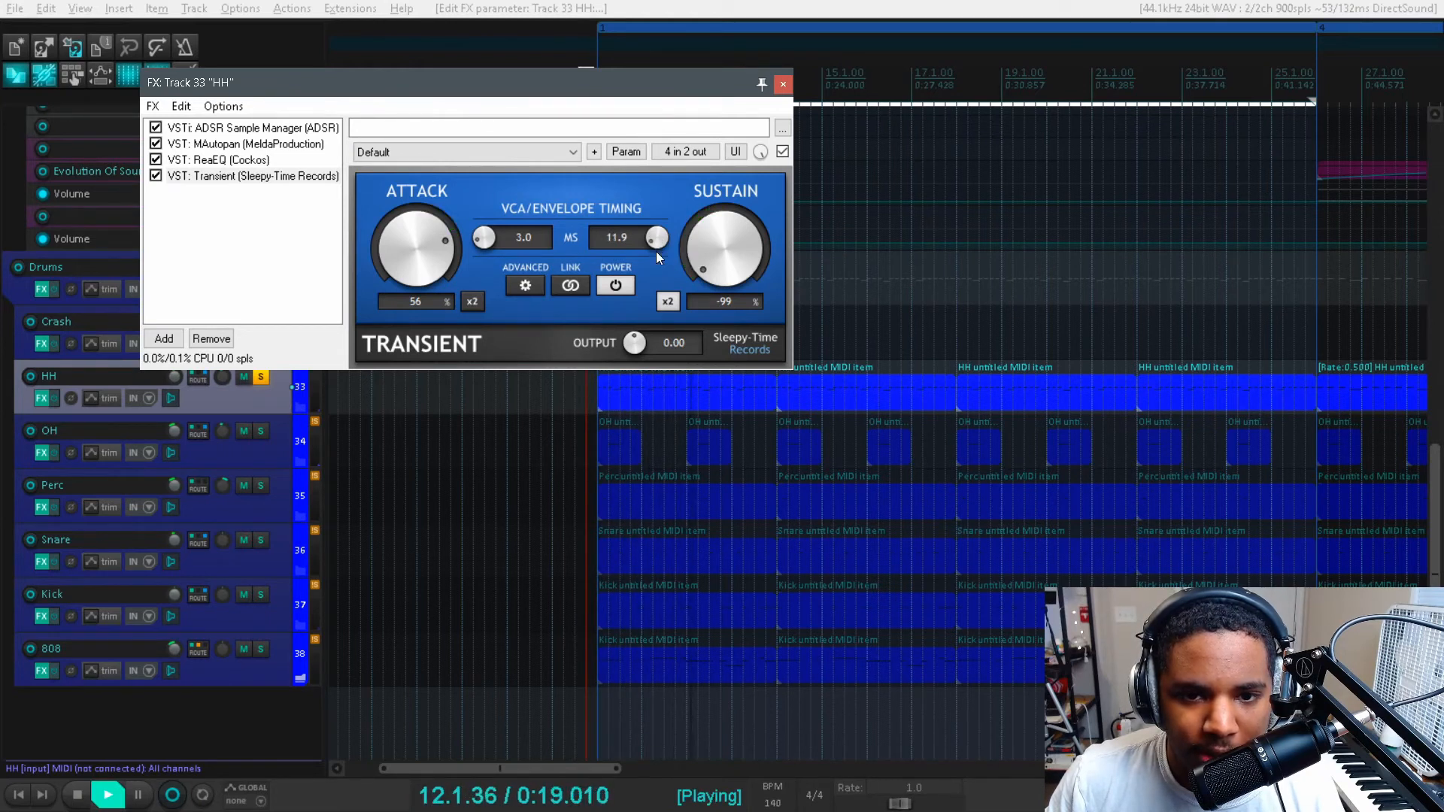
left_click_drag(629, 238, 657, 228)
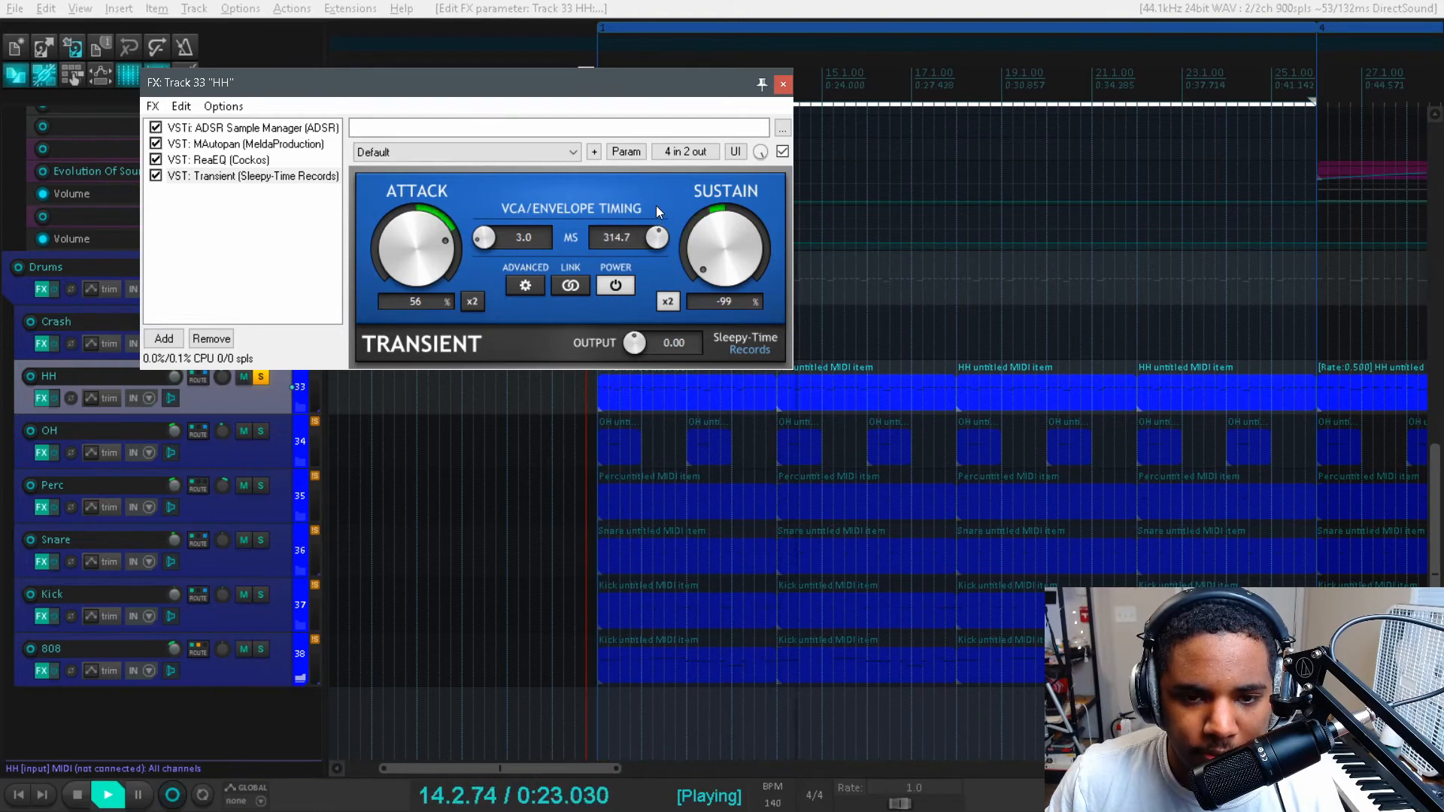
Inspect ADVANCED detection, set the hi-hat release near 78.5 ms, and close the chain
left_click(525, 286)
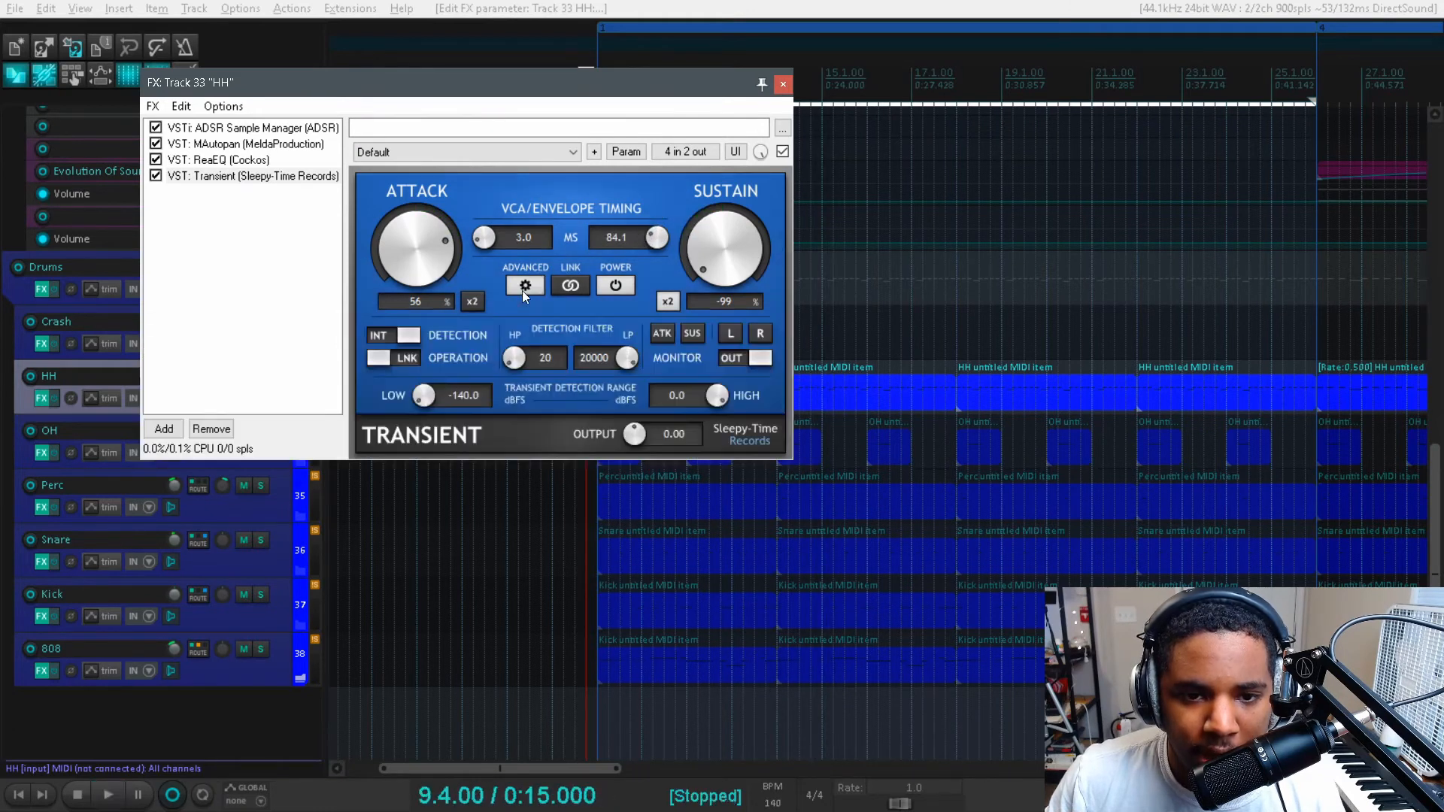
mouse_move(526, 371)
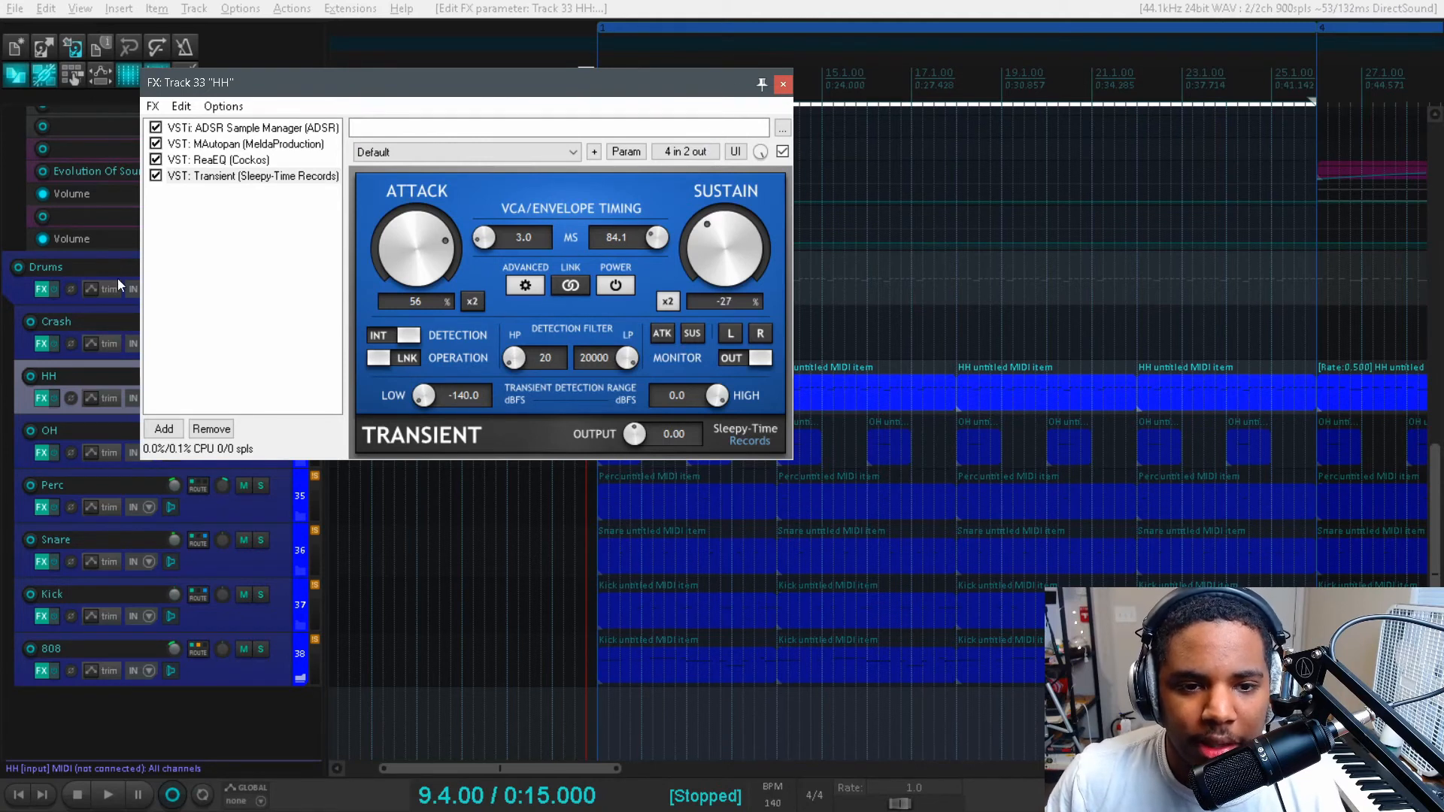
left_click(251, 176)
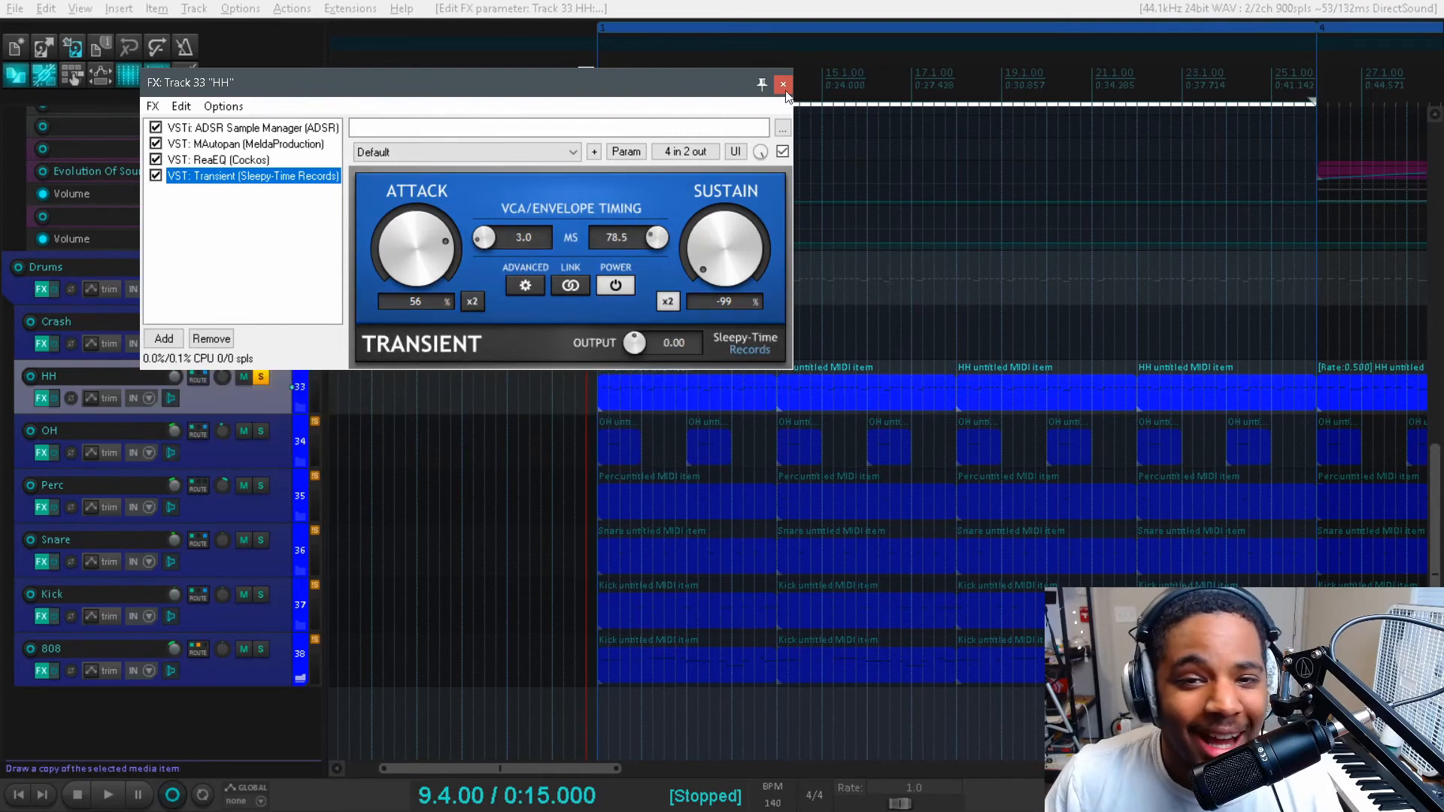
left_click(783, 84)
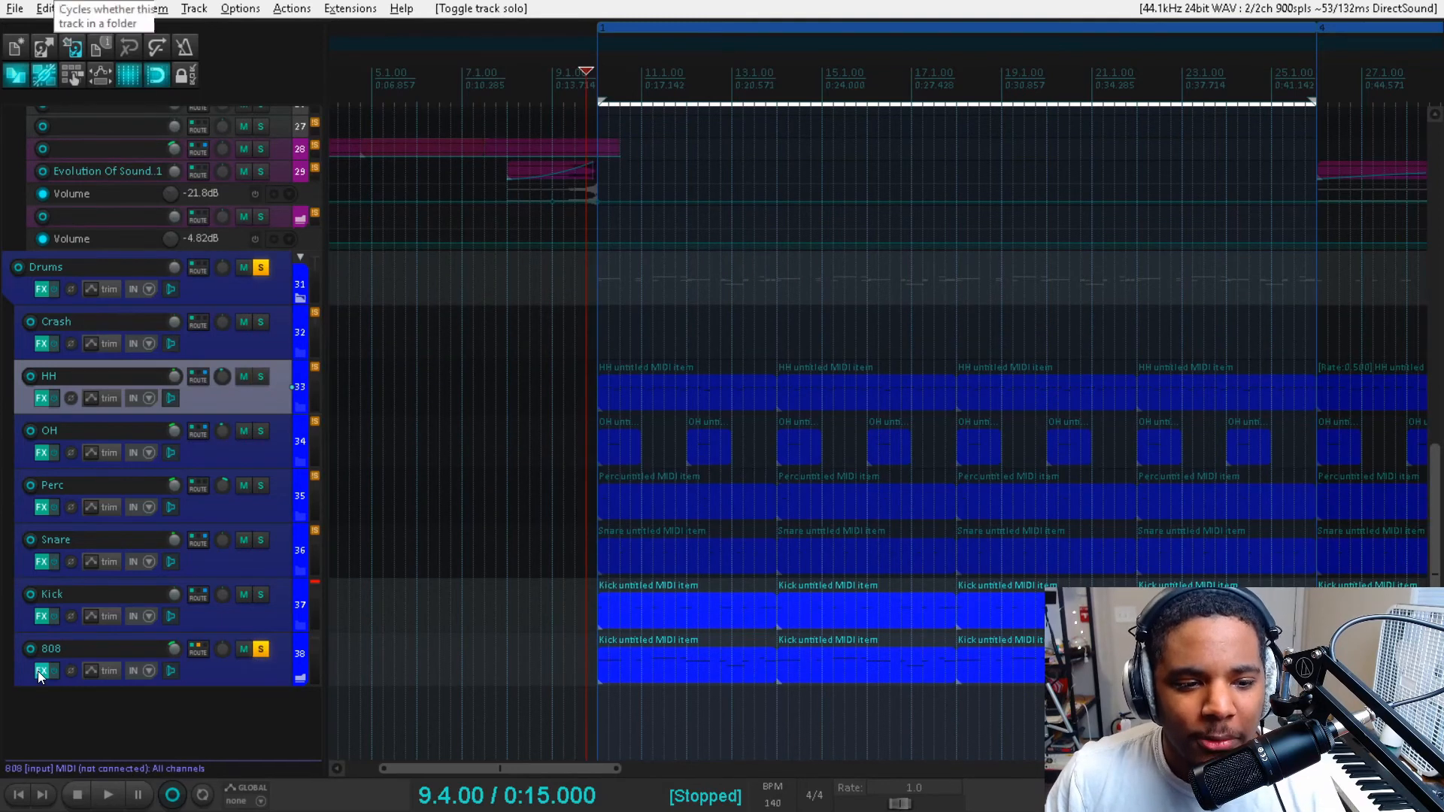
Show the 808's CamelCrusher on the Annihilate patch and start playback to hear it
left_click(42, 671)
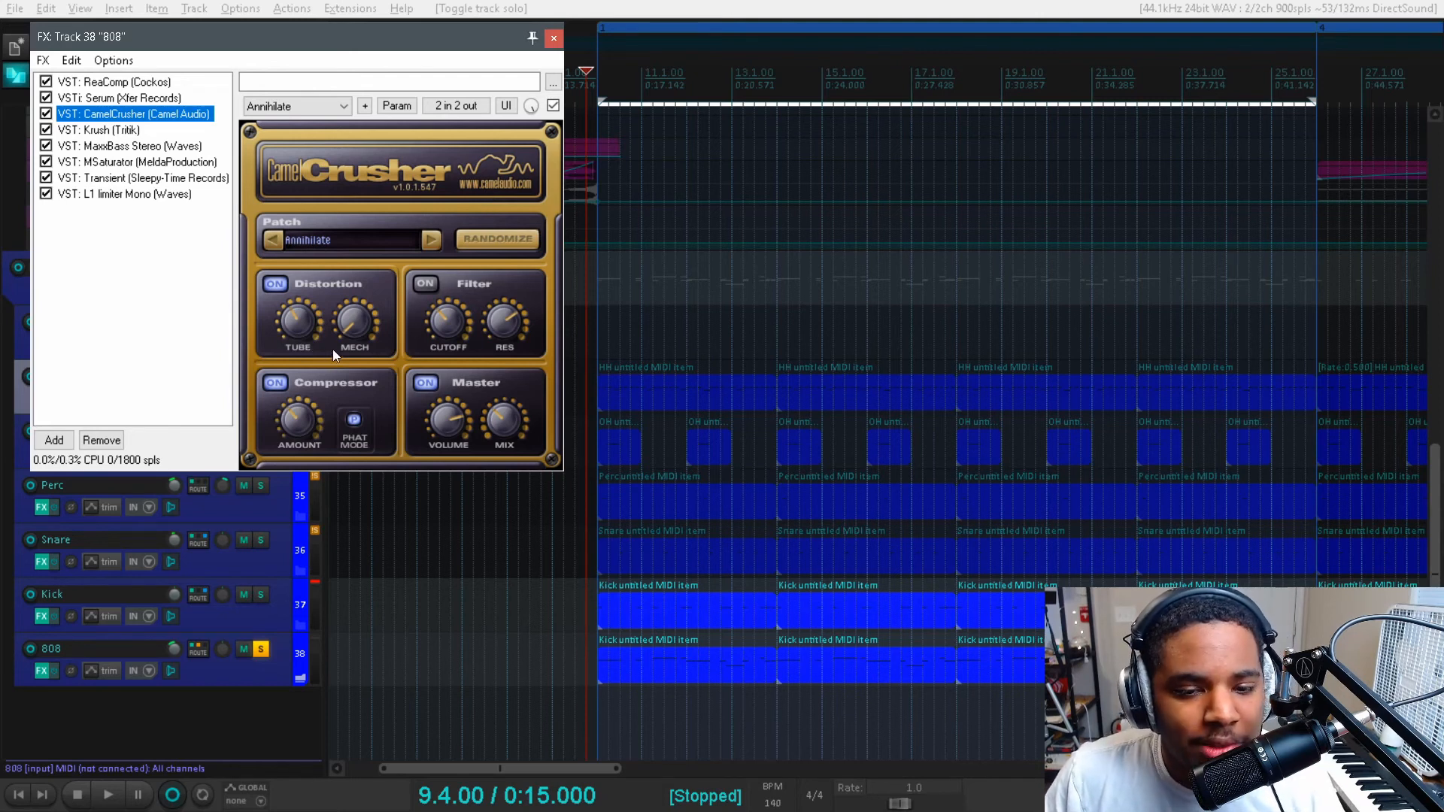
left_click(107, 795)
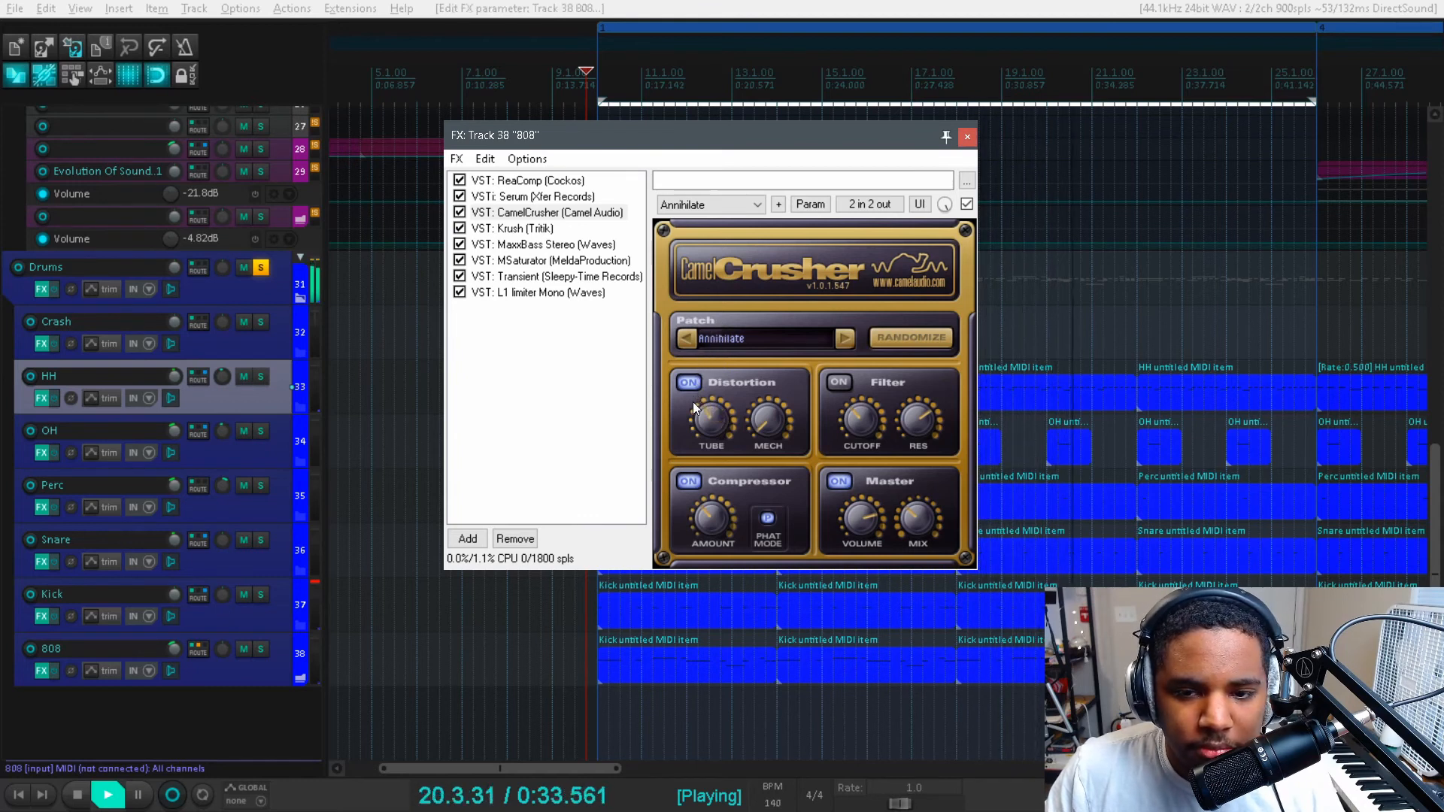
Show the Kick's CamelCrusher on the British Clean patch and halt playback
left_click(107, 795)
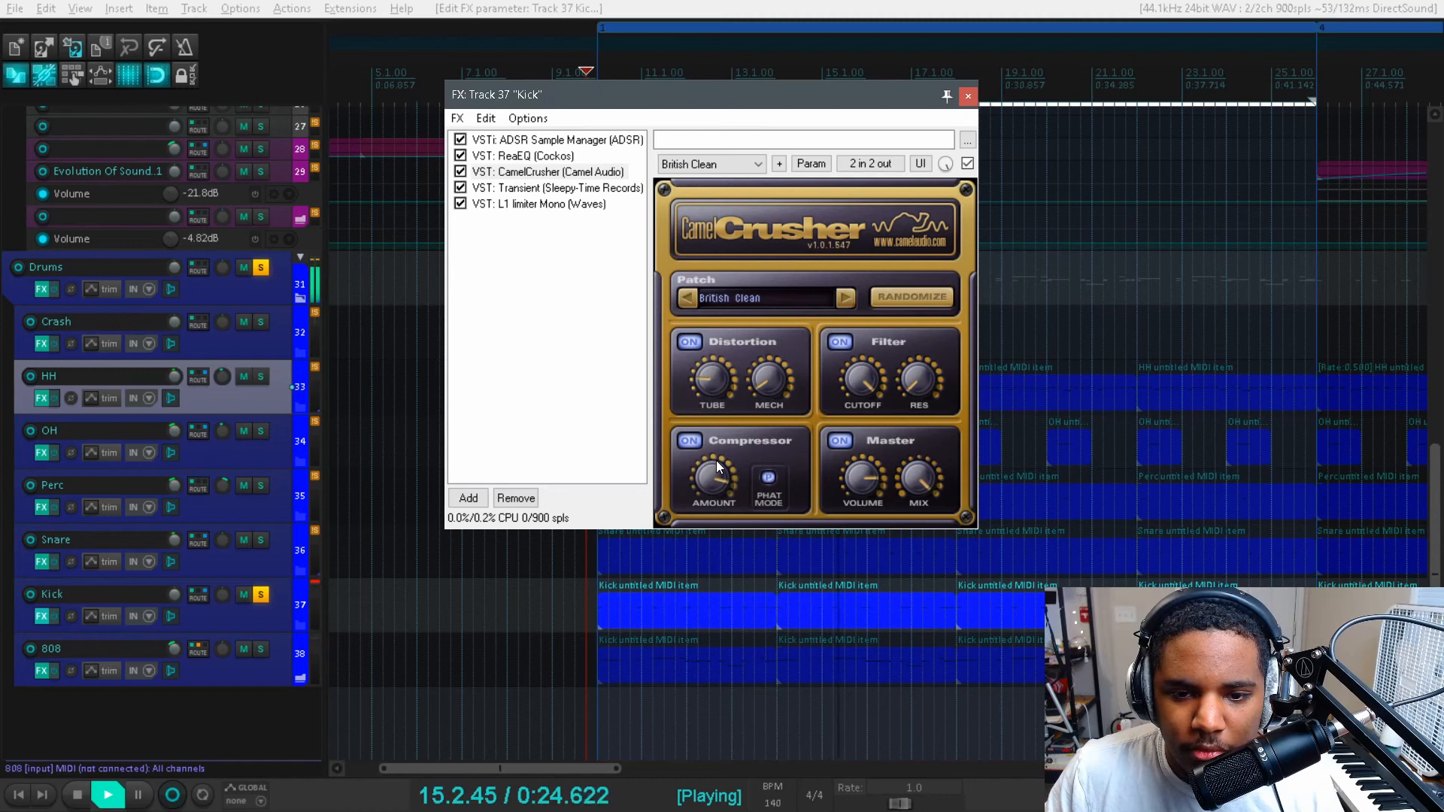
left_click(76, 795)
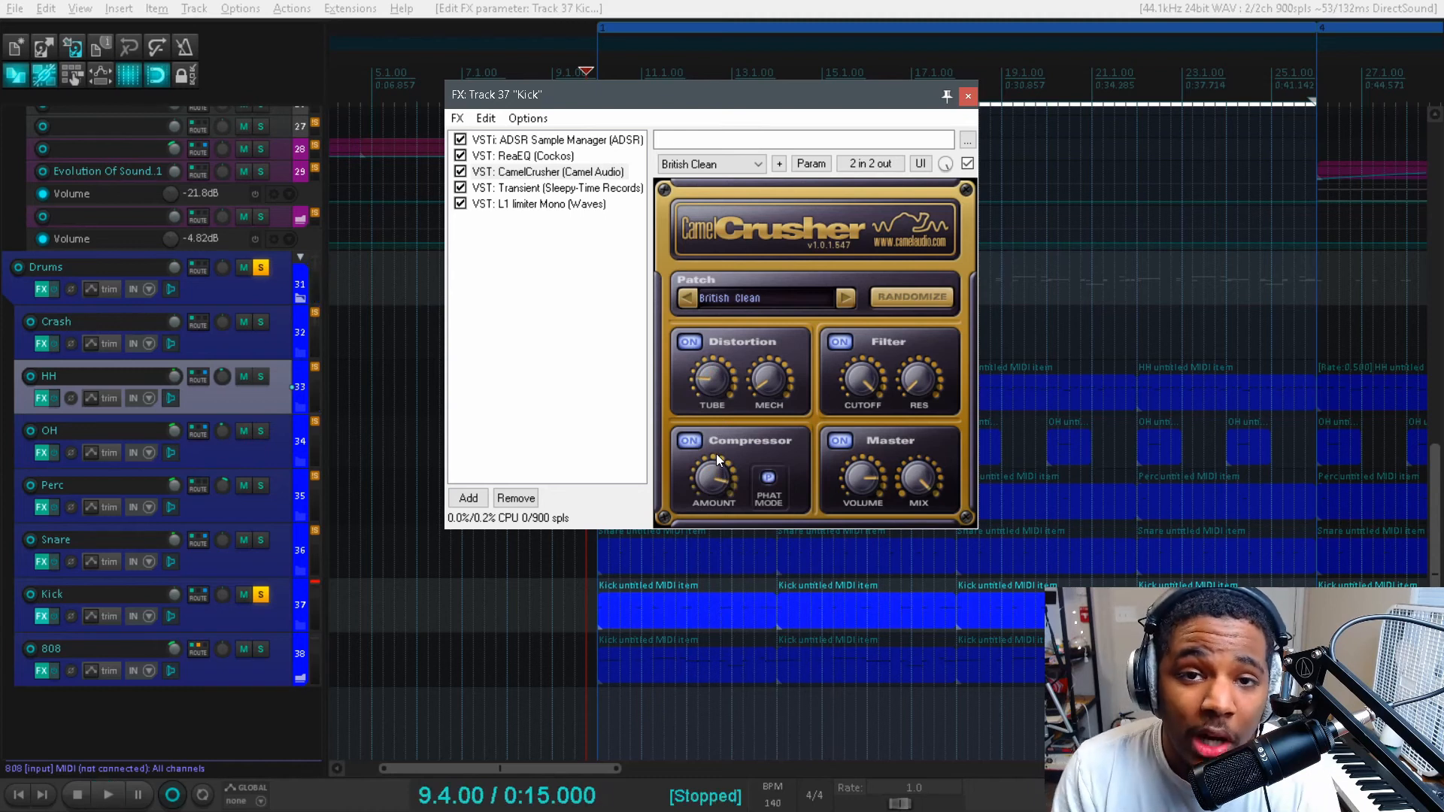